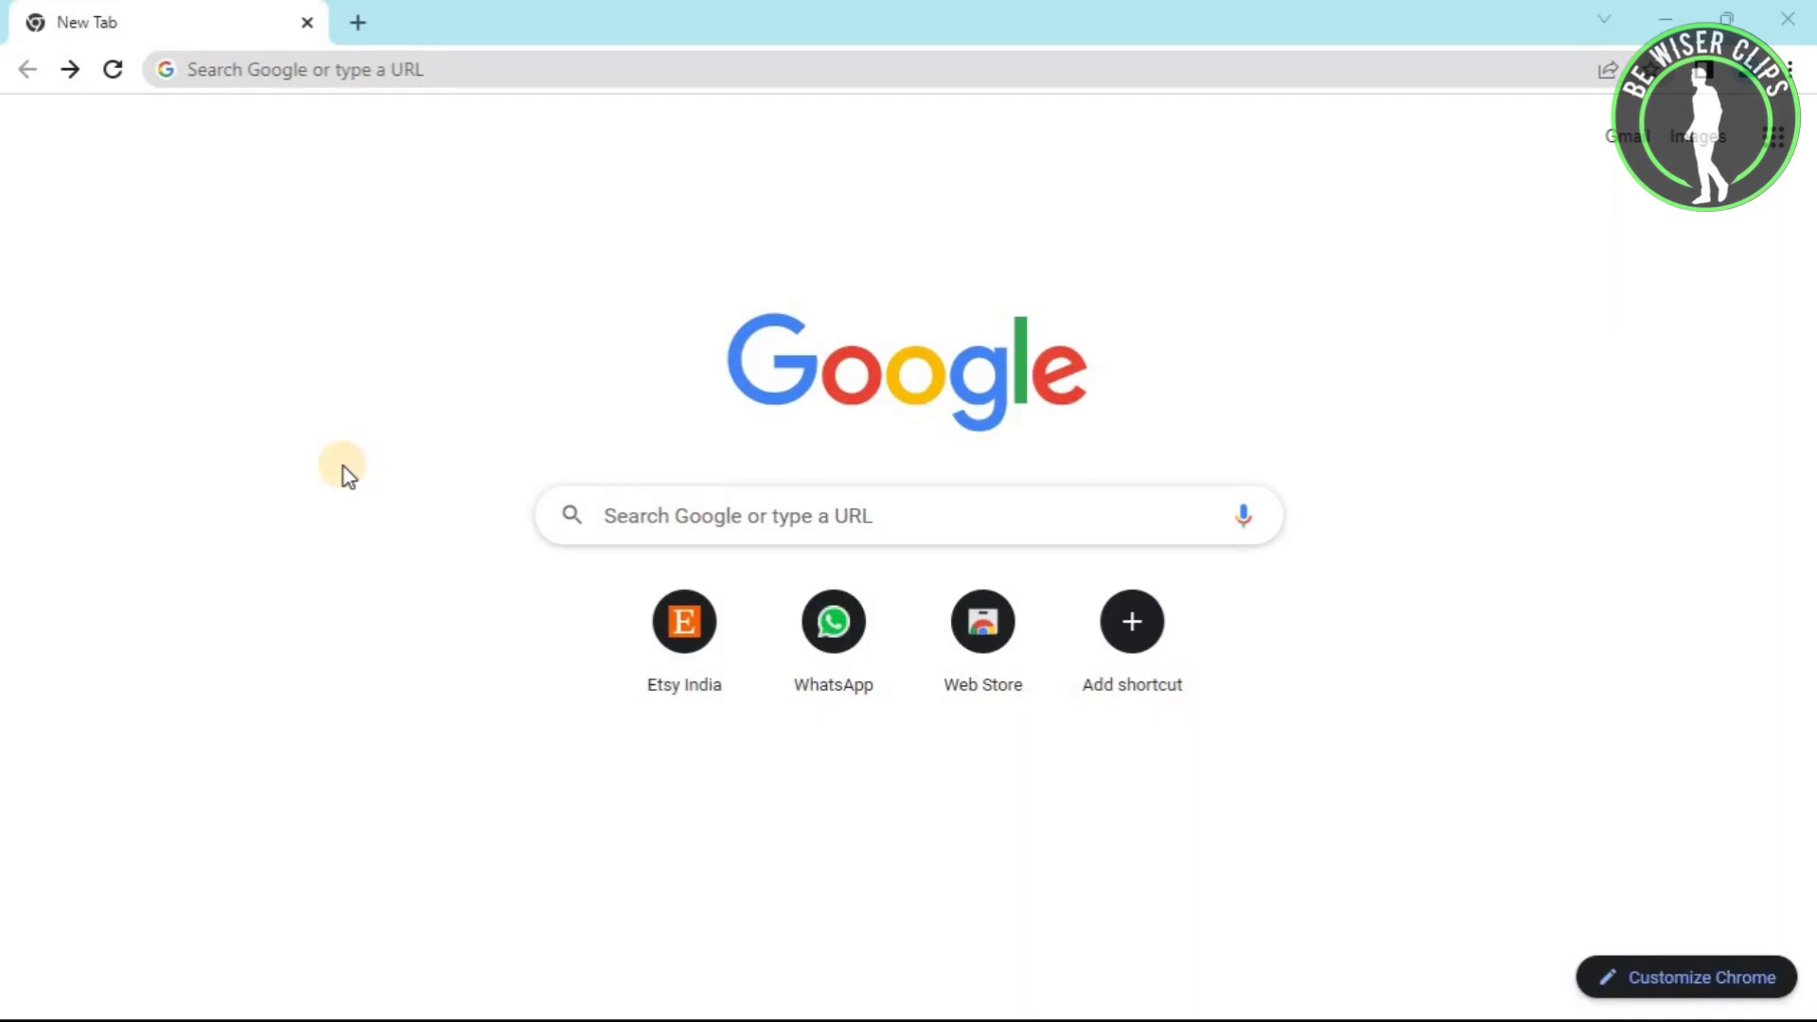
mouse_move(789, 165)
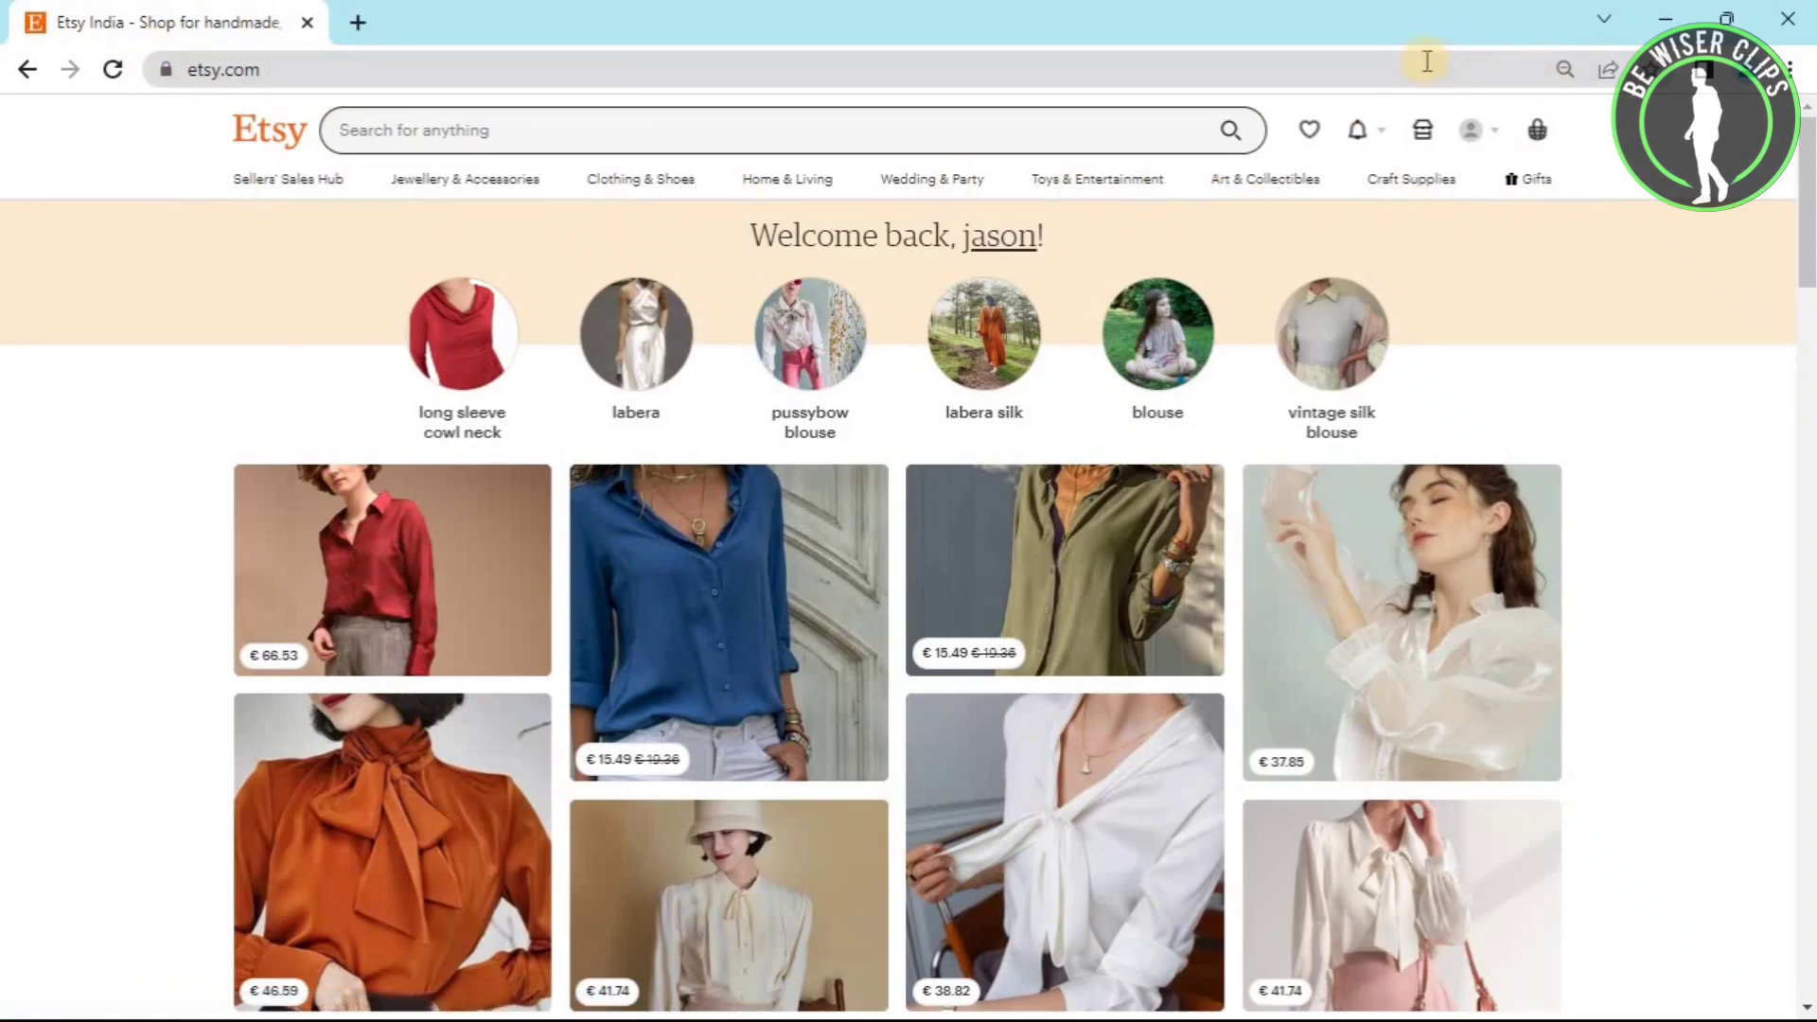
mouse_move(1424, 129)
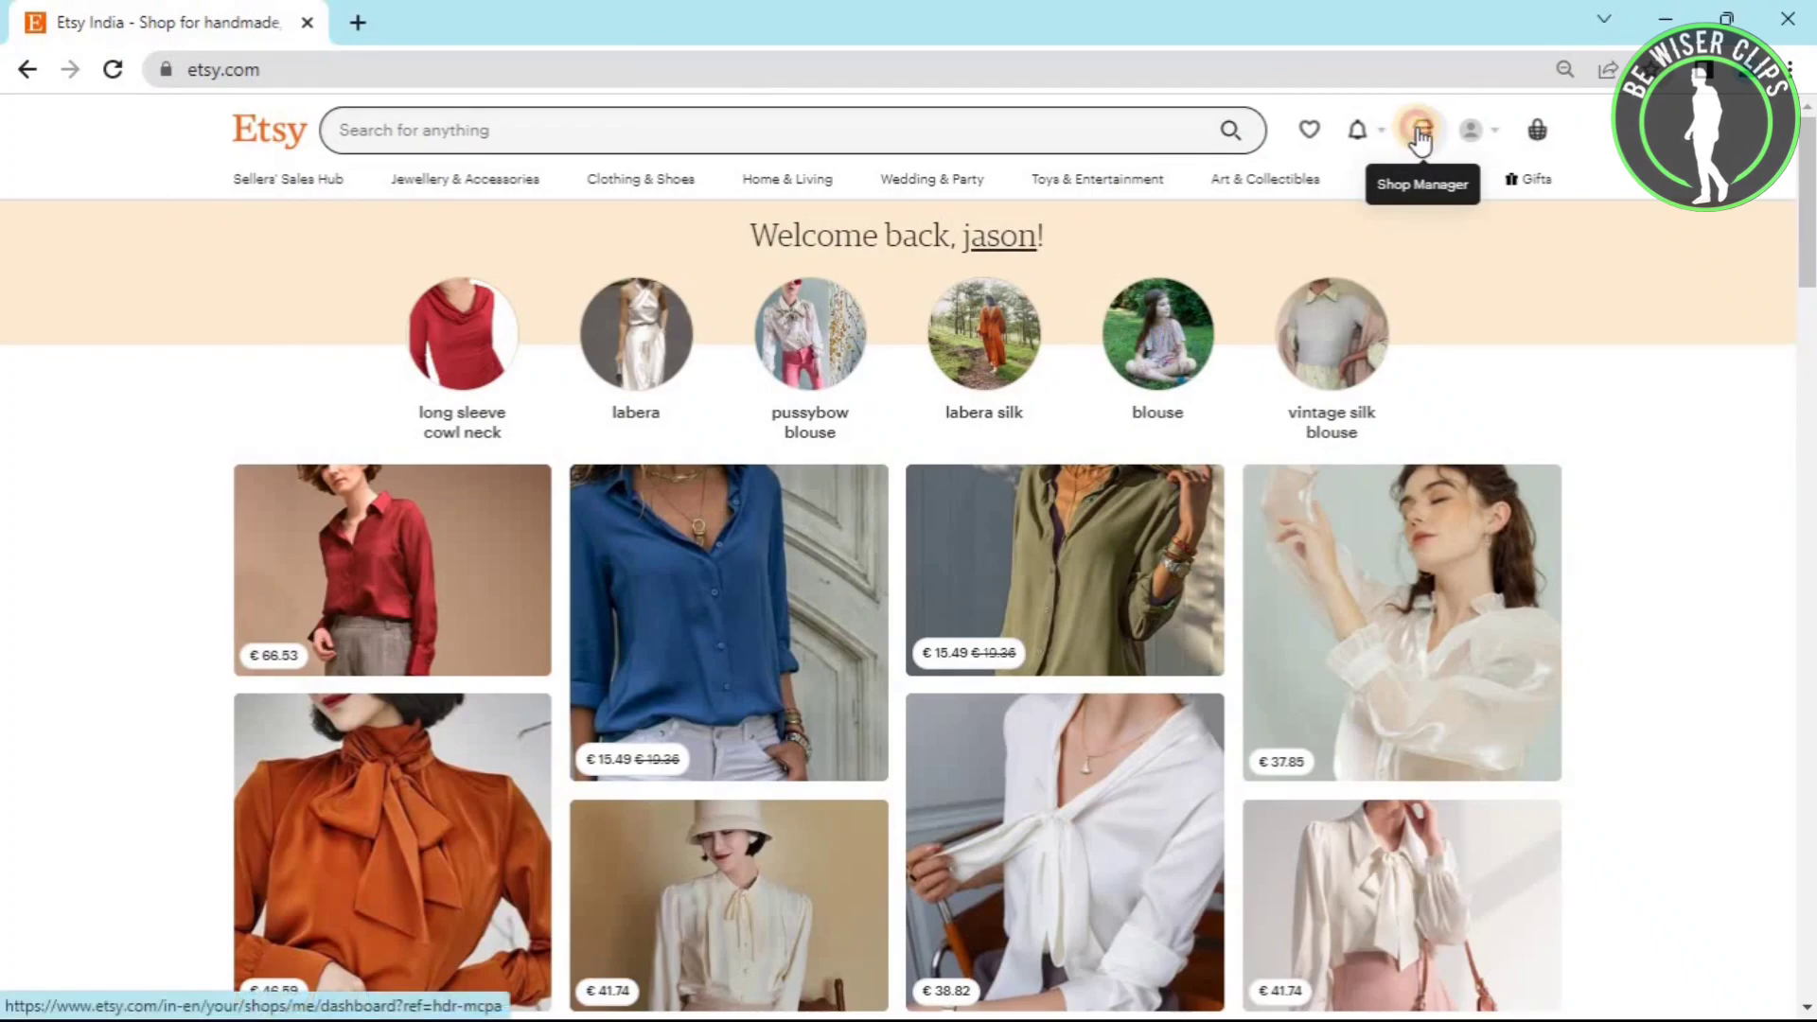
- Open Shop Manager from the Etsy header to view the last seven days' shop stats
left_click(1421, 130)
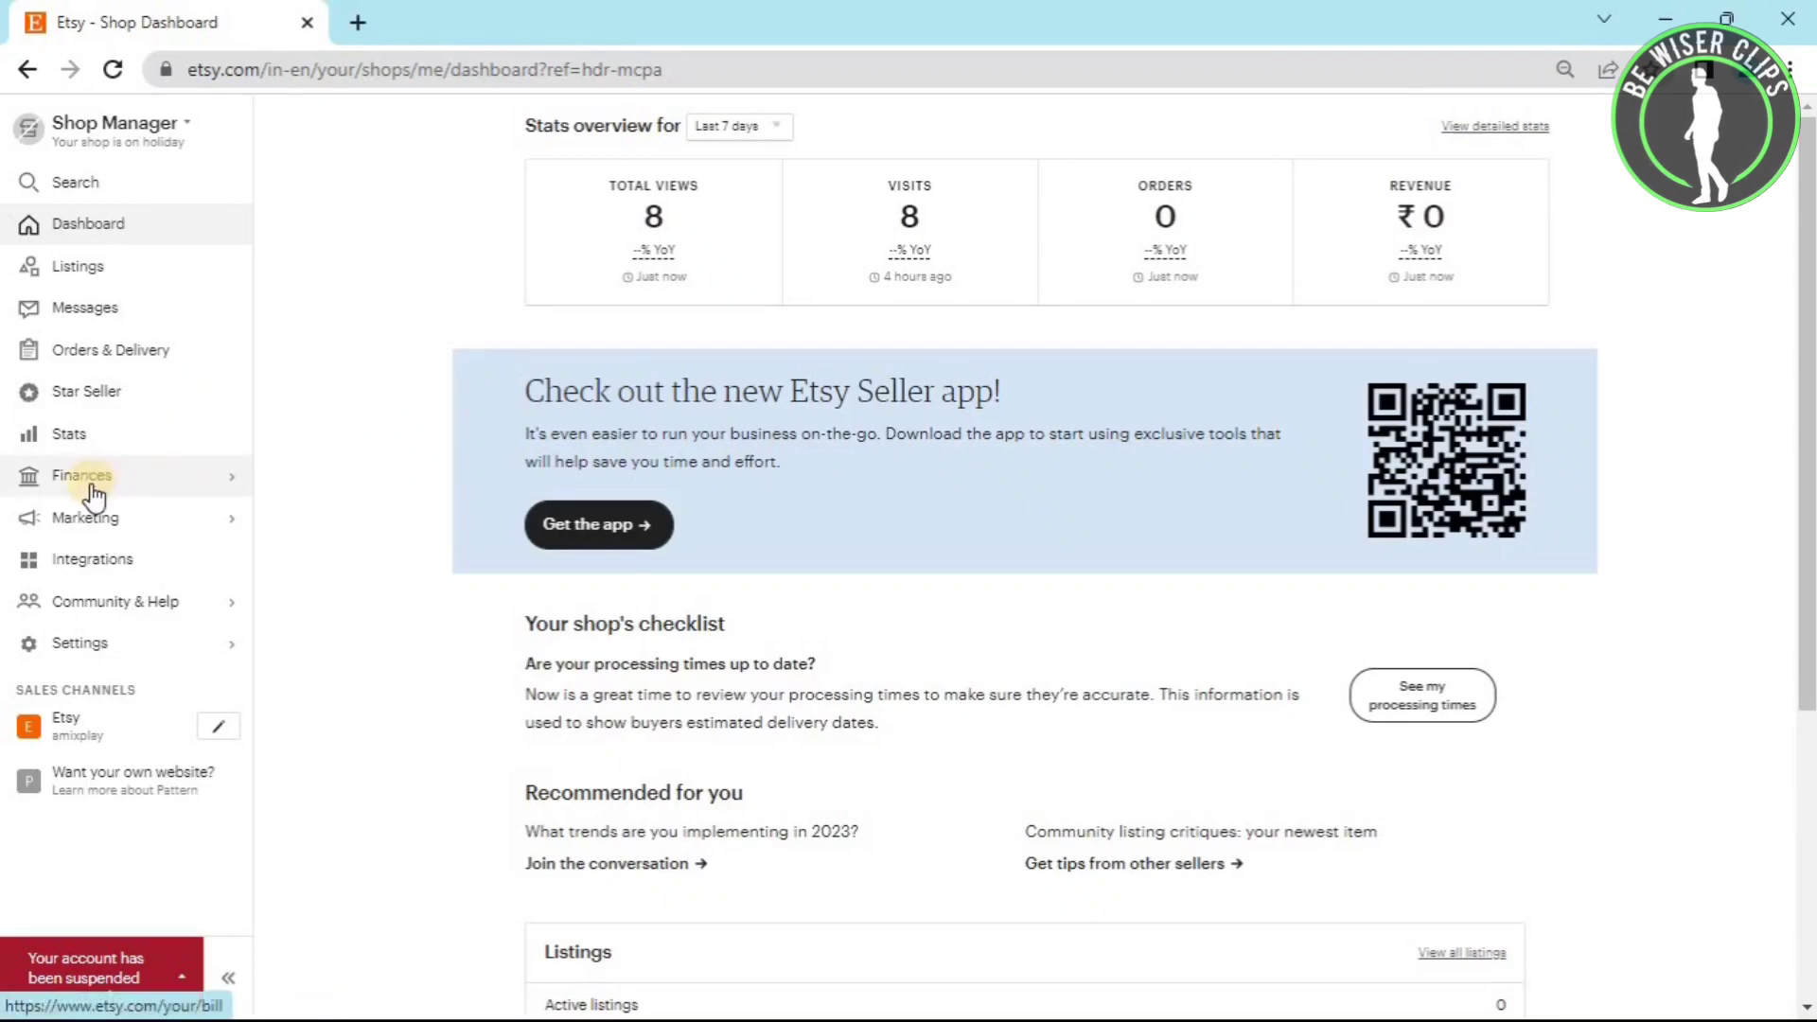
mouse_move(122, 486)
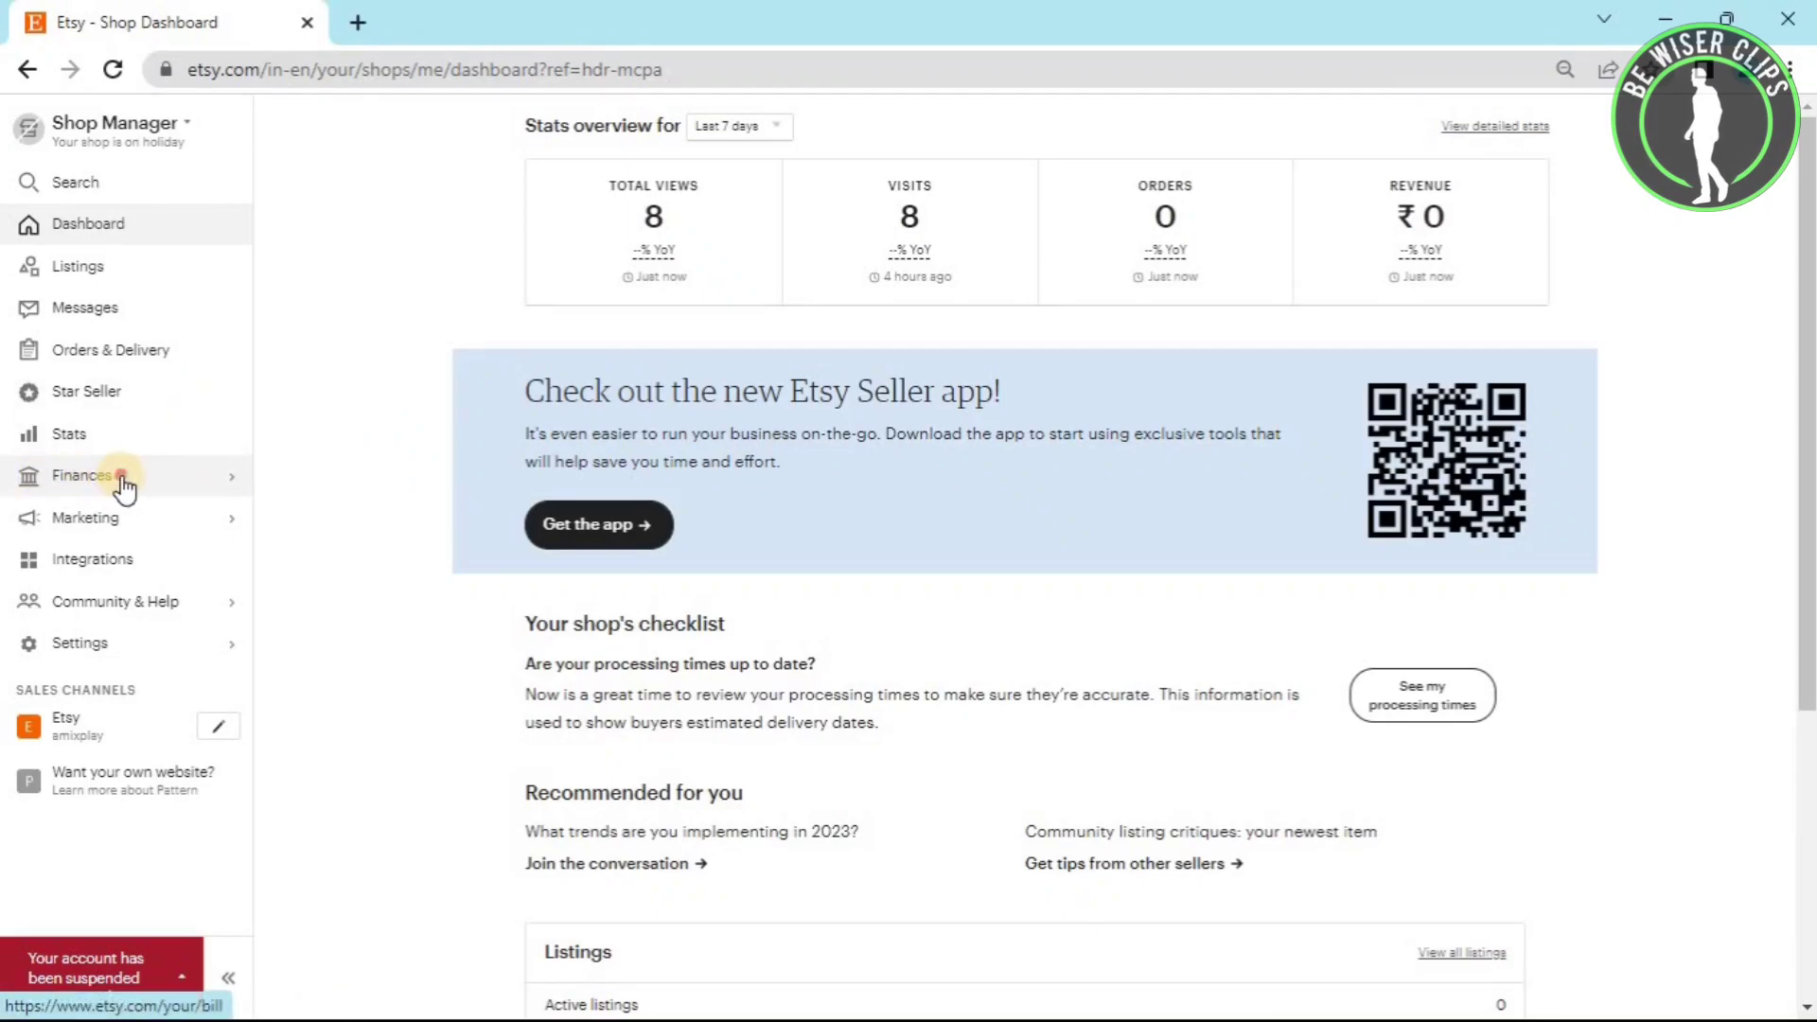
- Open Finances > Payment settings to view payment methods, including PayPal
left_click(81, 476)
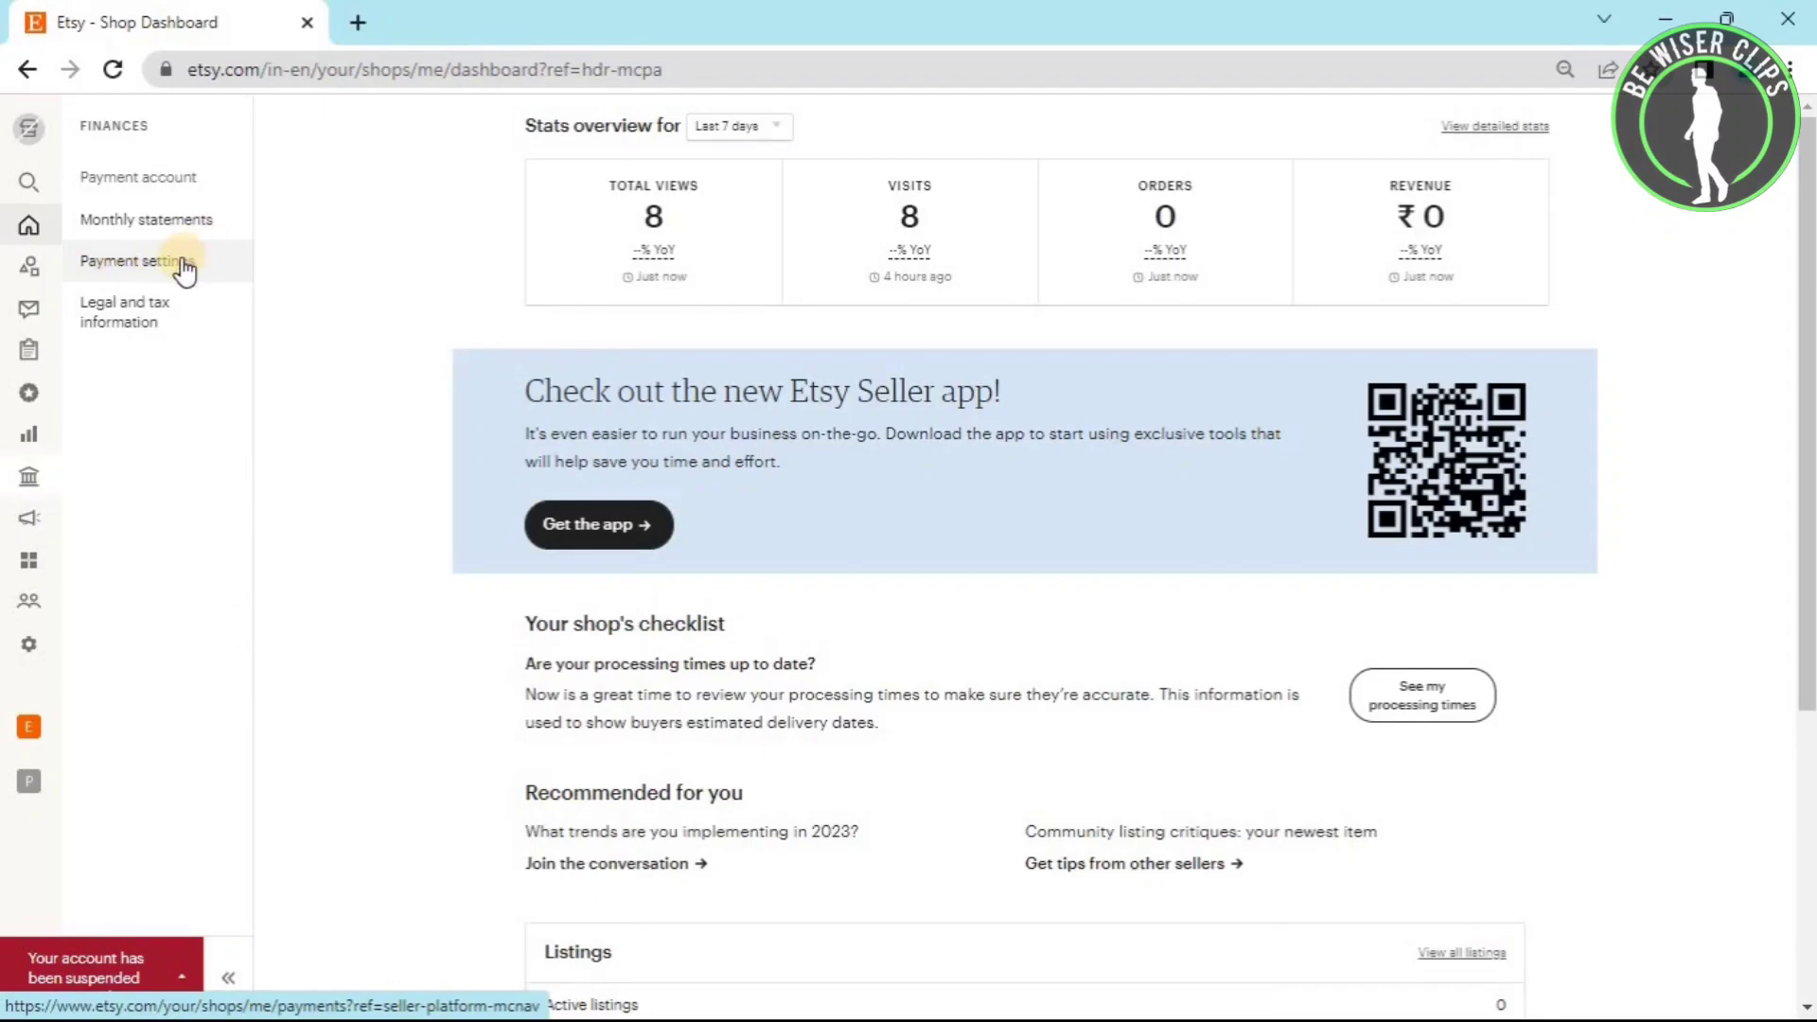
left_click(131, 261)
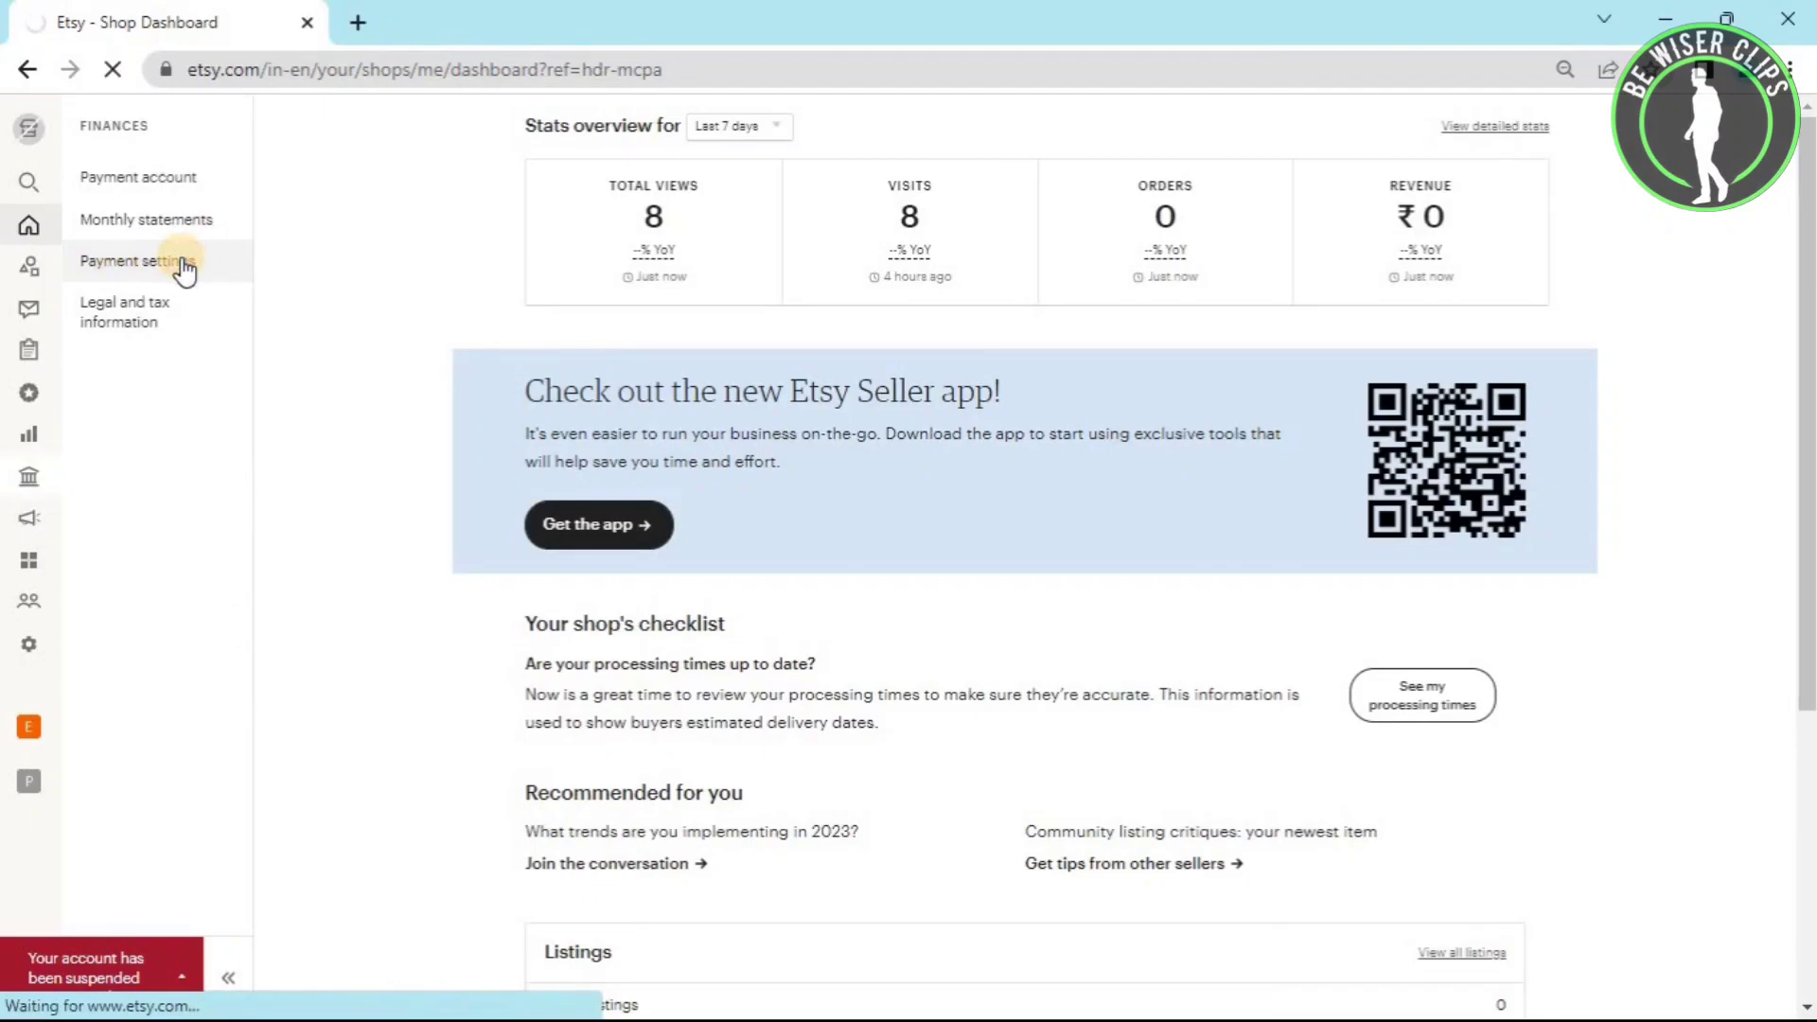
left_click(130, 261)
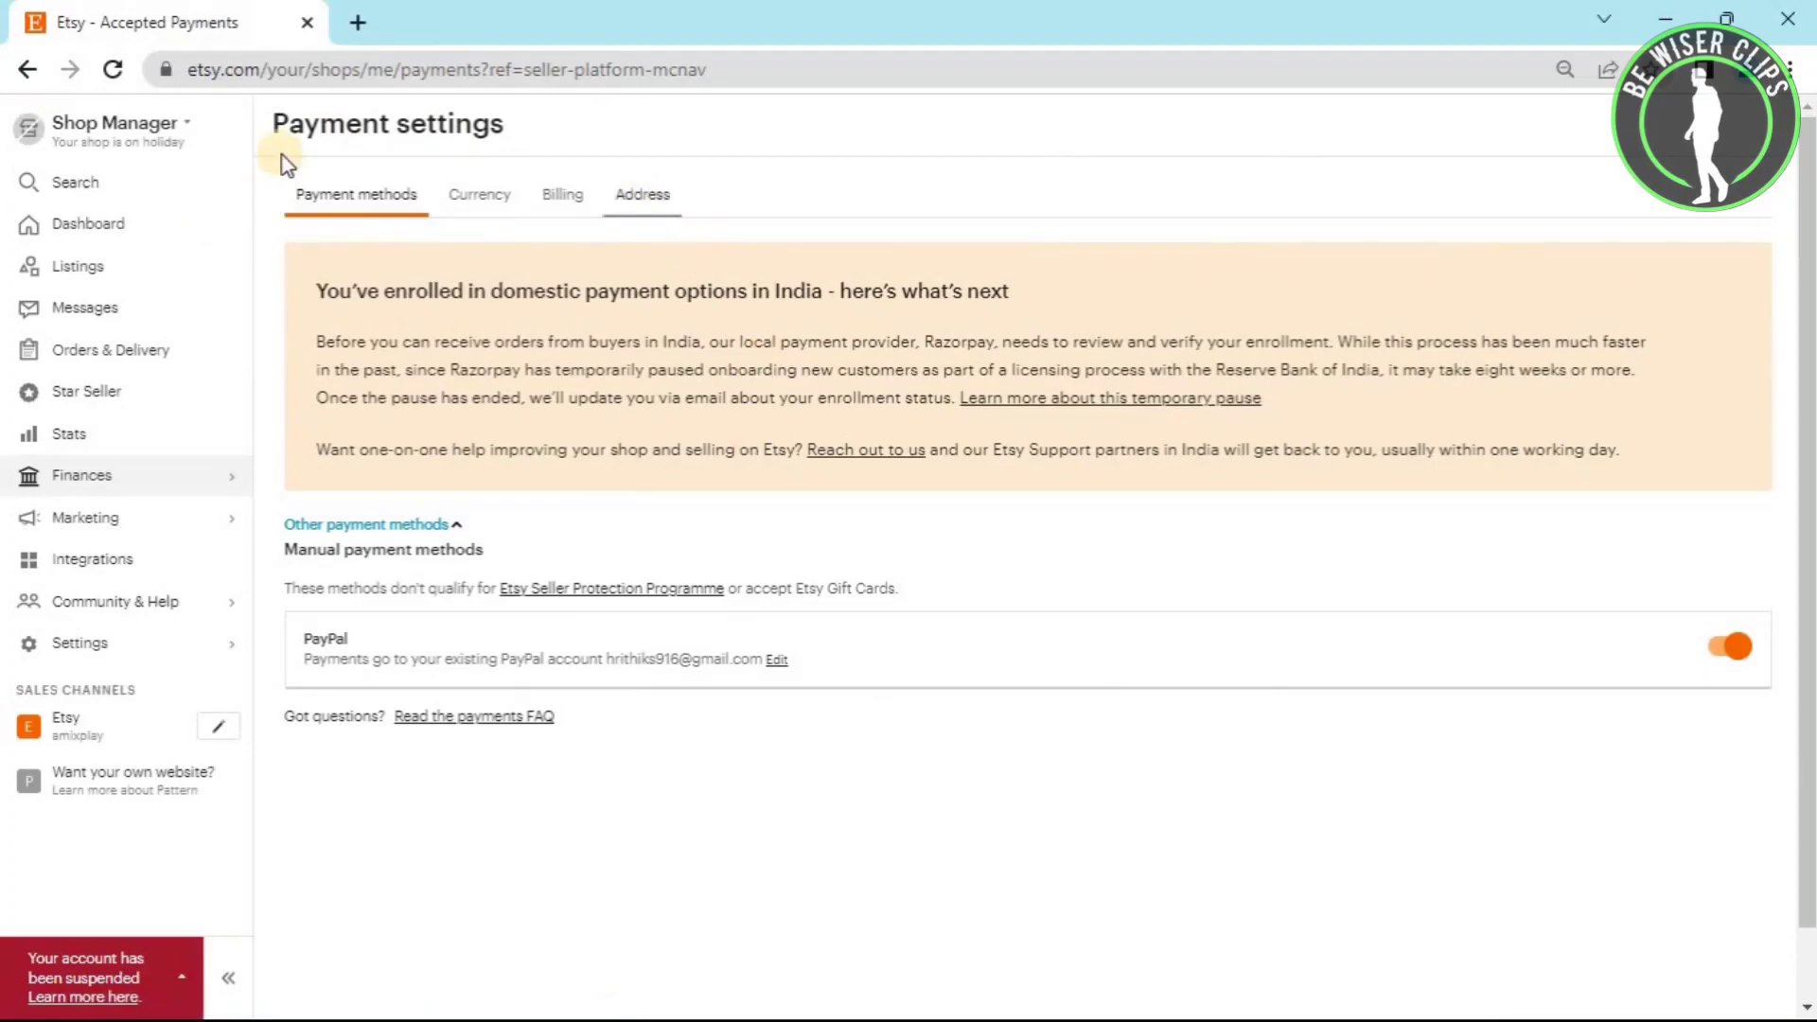
mouse_move(1177, 553)
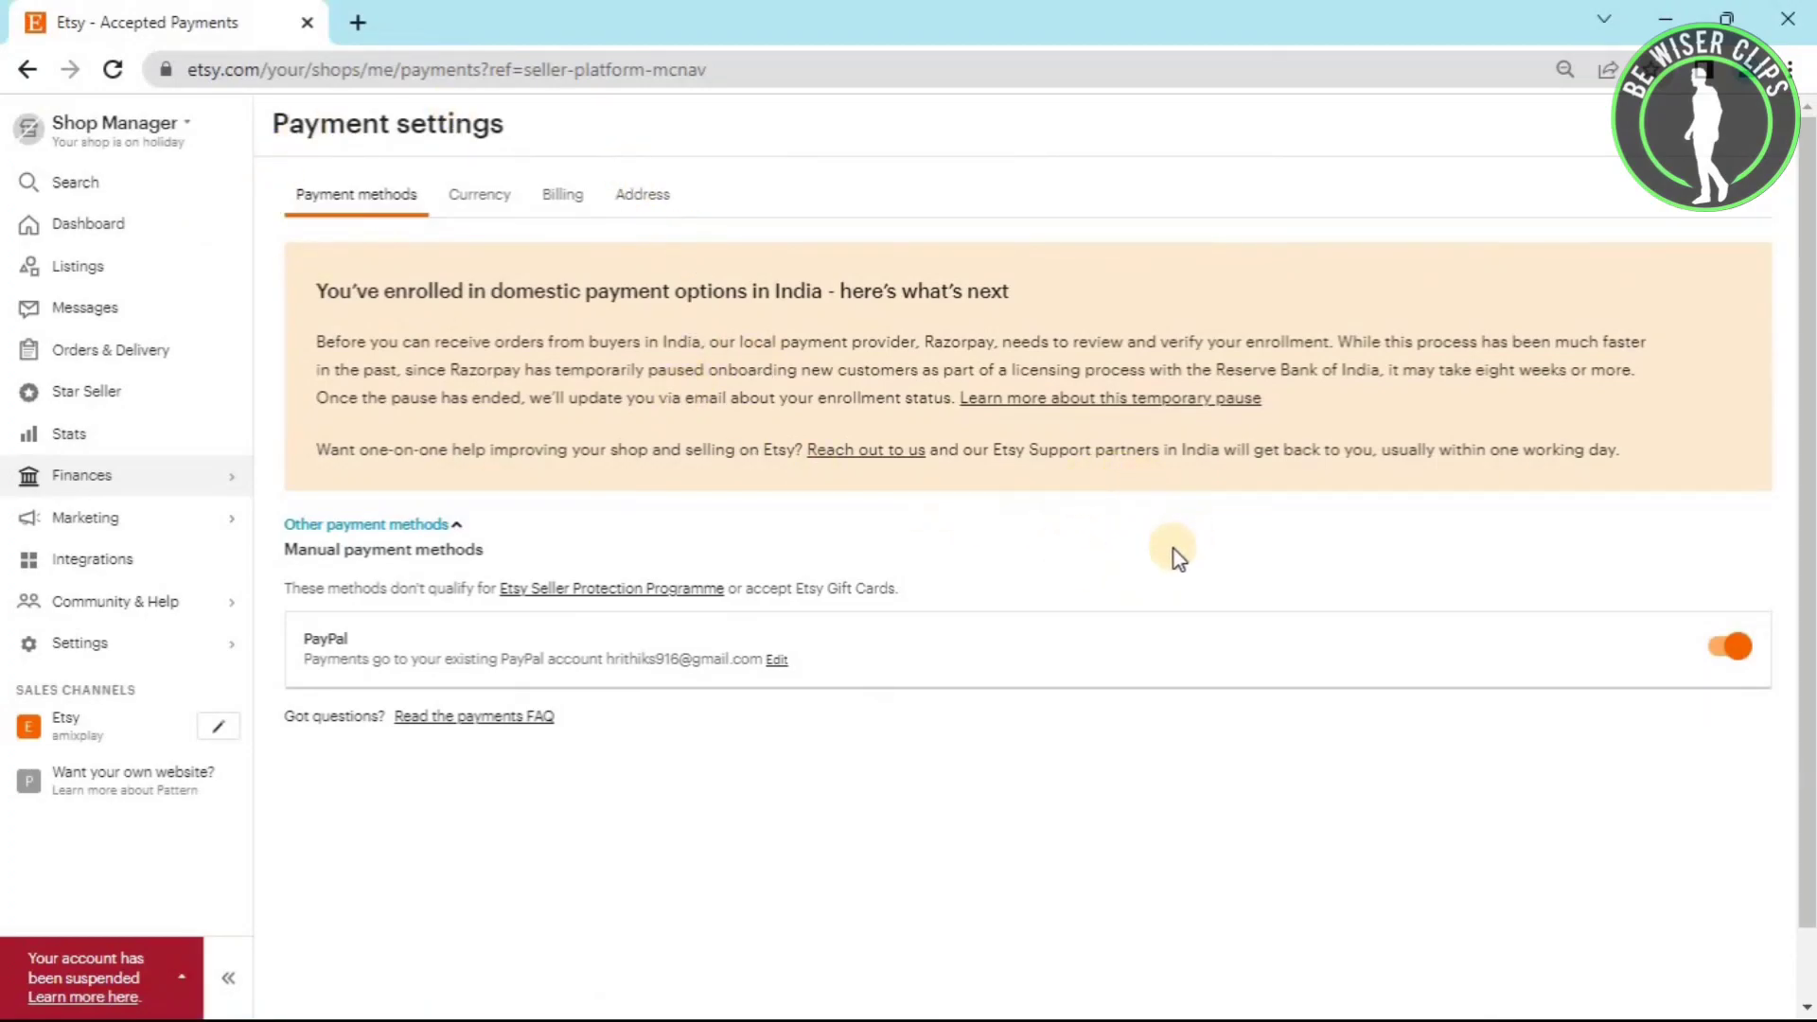
mouse_move(1172, 518)
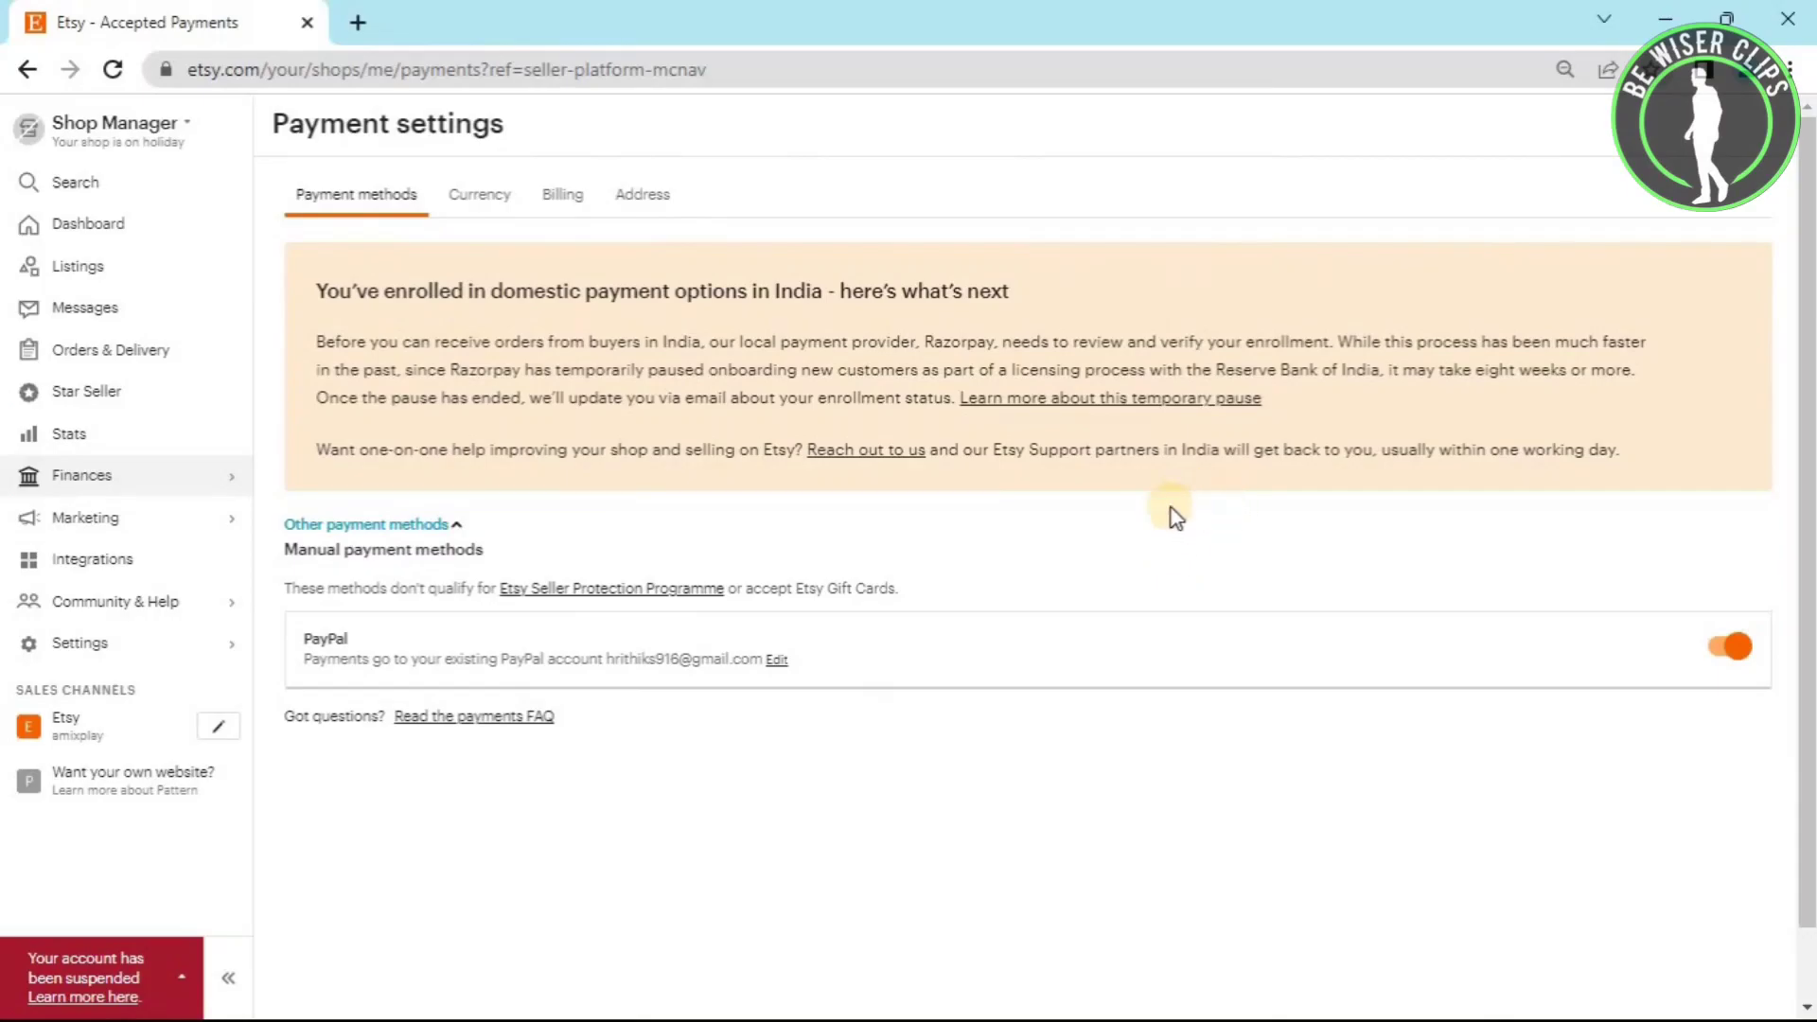
mouse_move(1179, 518)
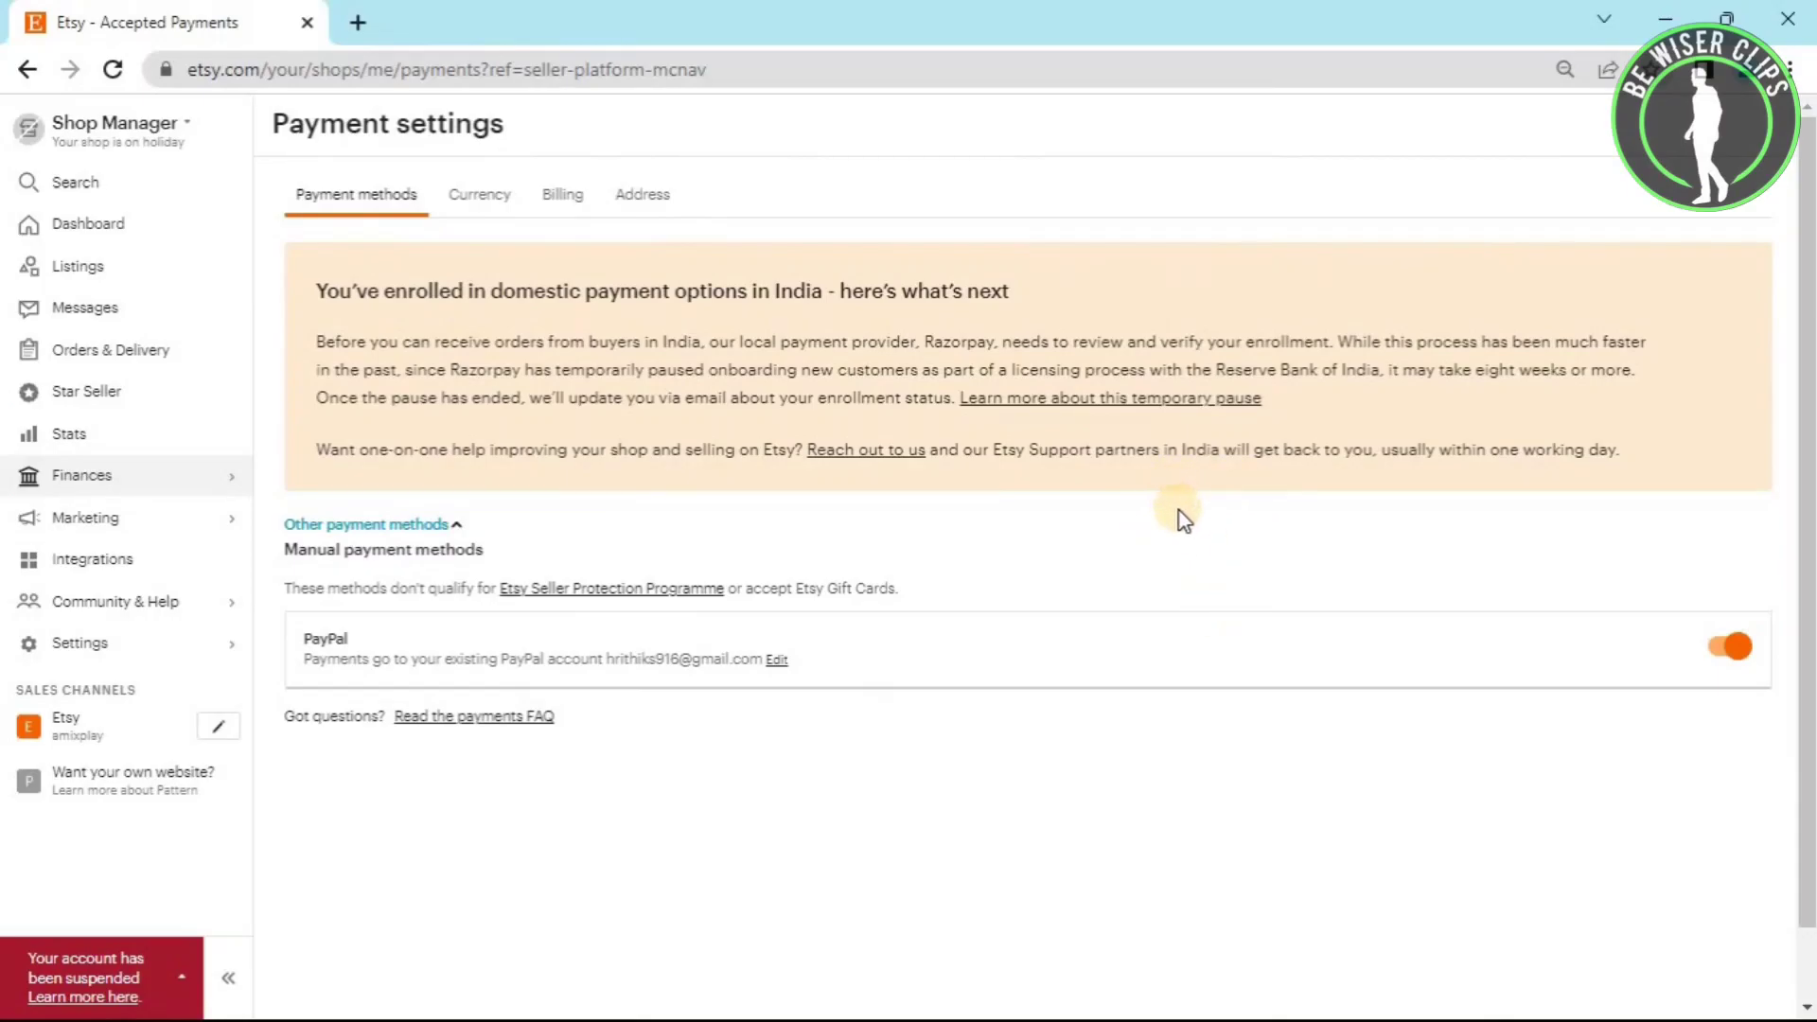
mouse_move(1174, 533)
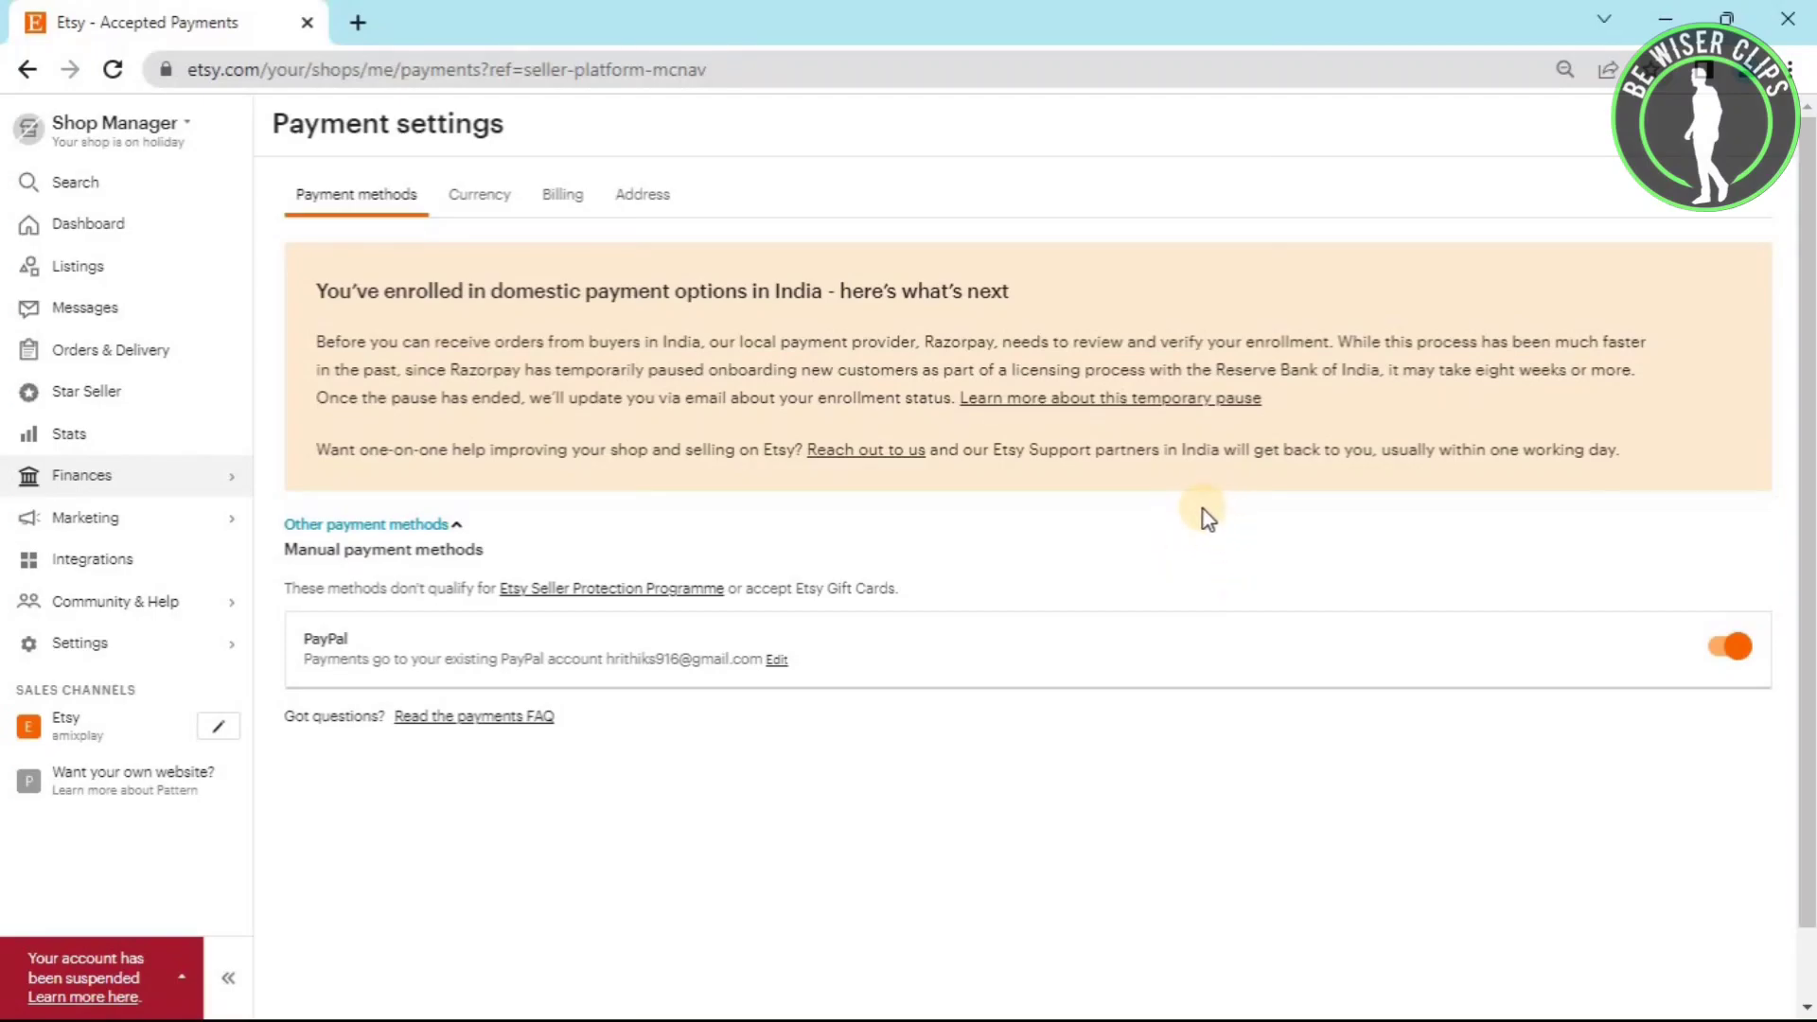
mouse_move(1258, 649)
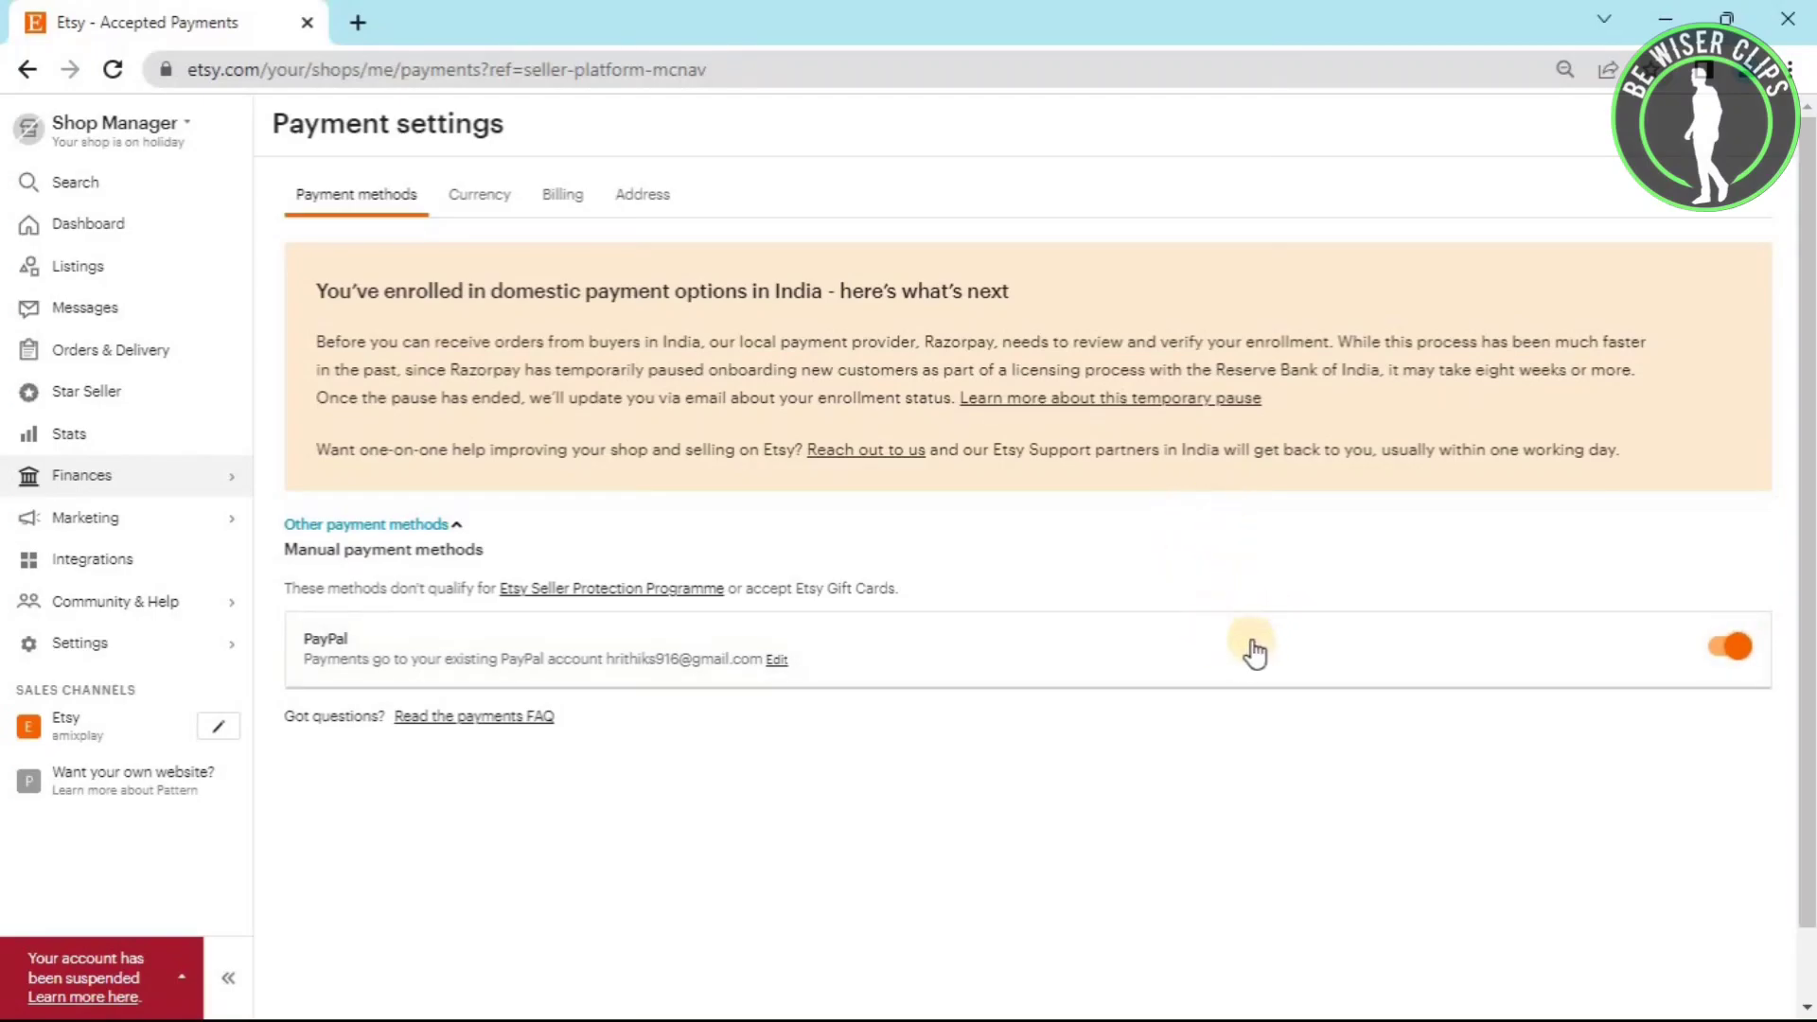
mouse_move(1251, 641)
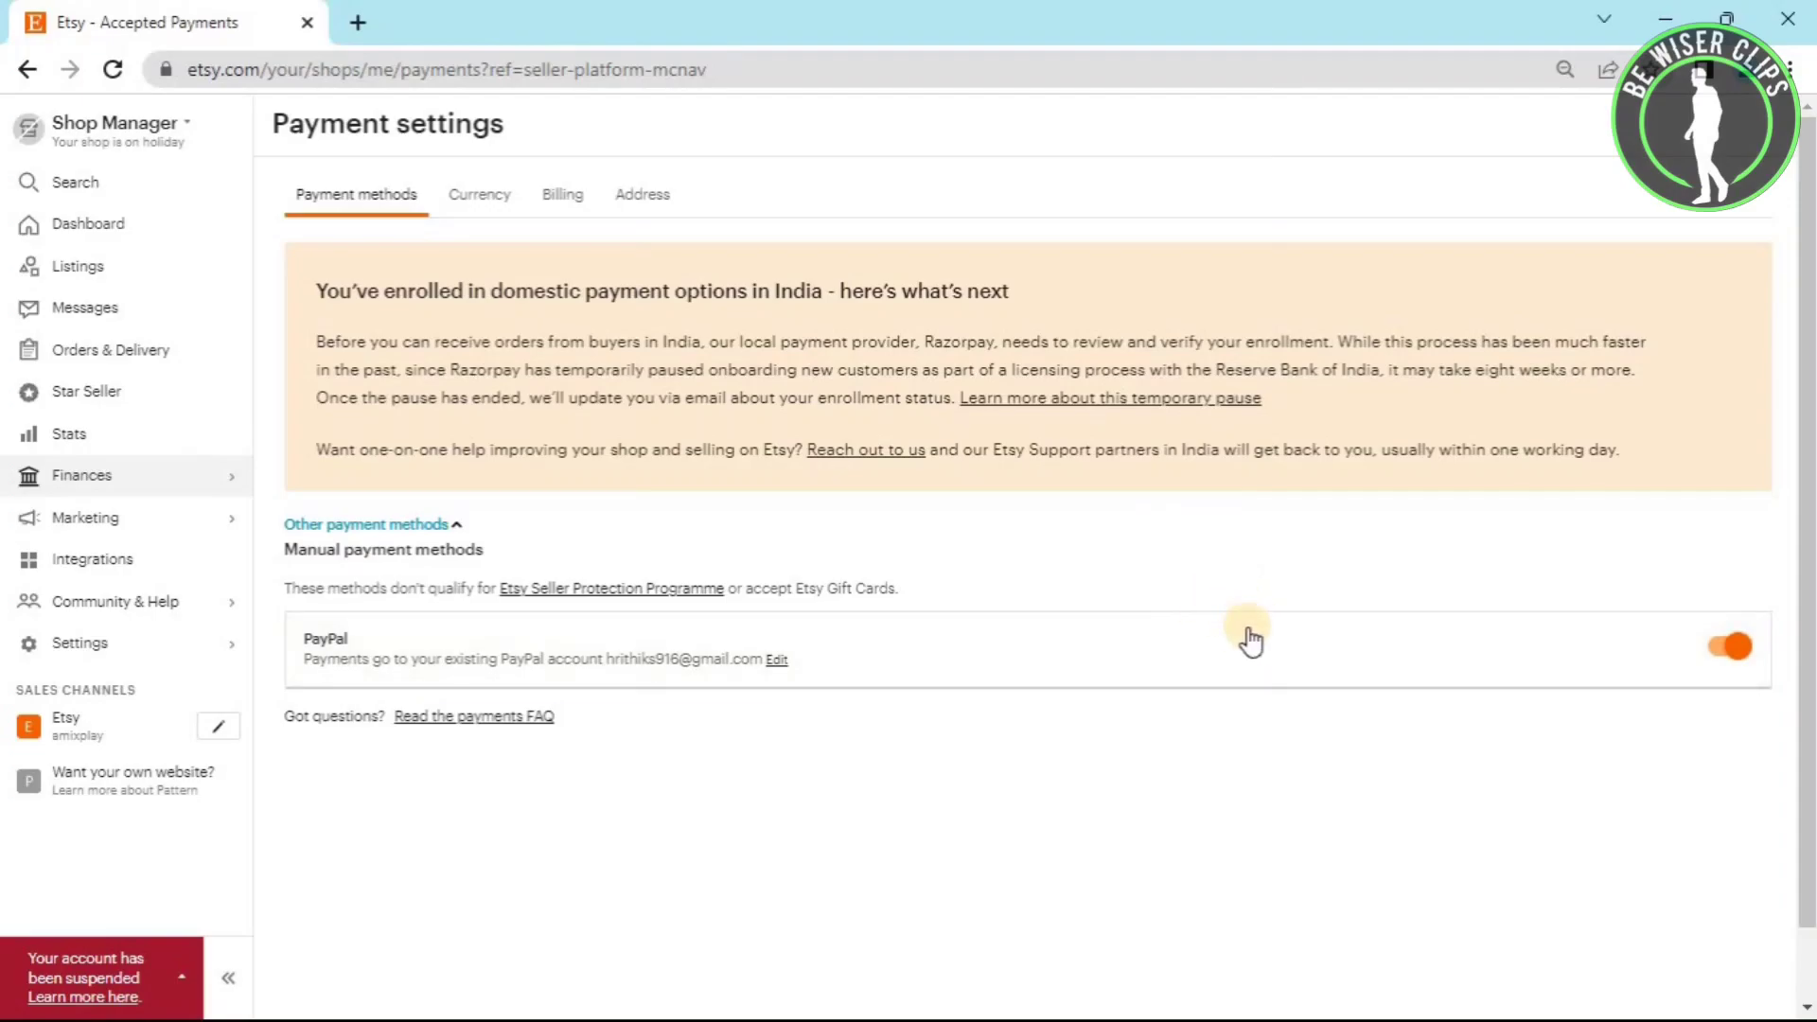
mouse_move(1230, 613)
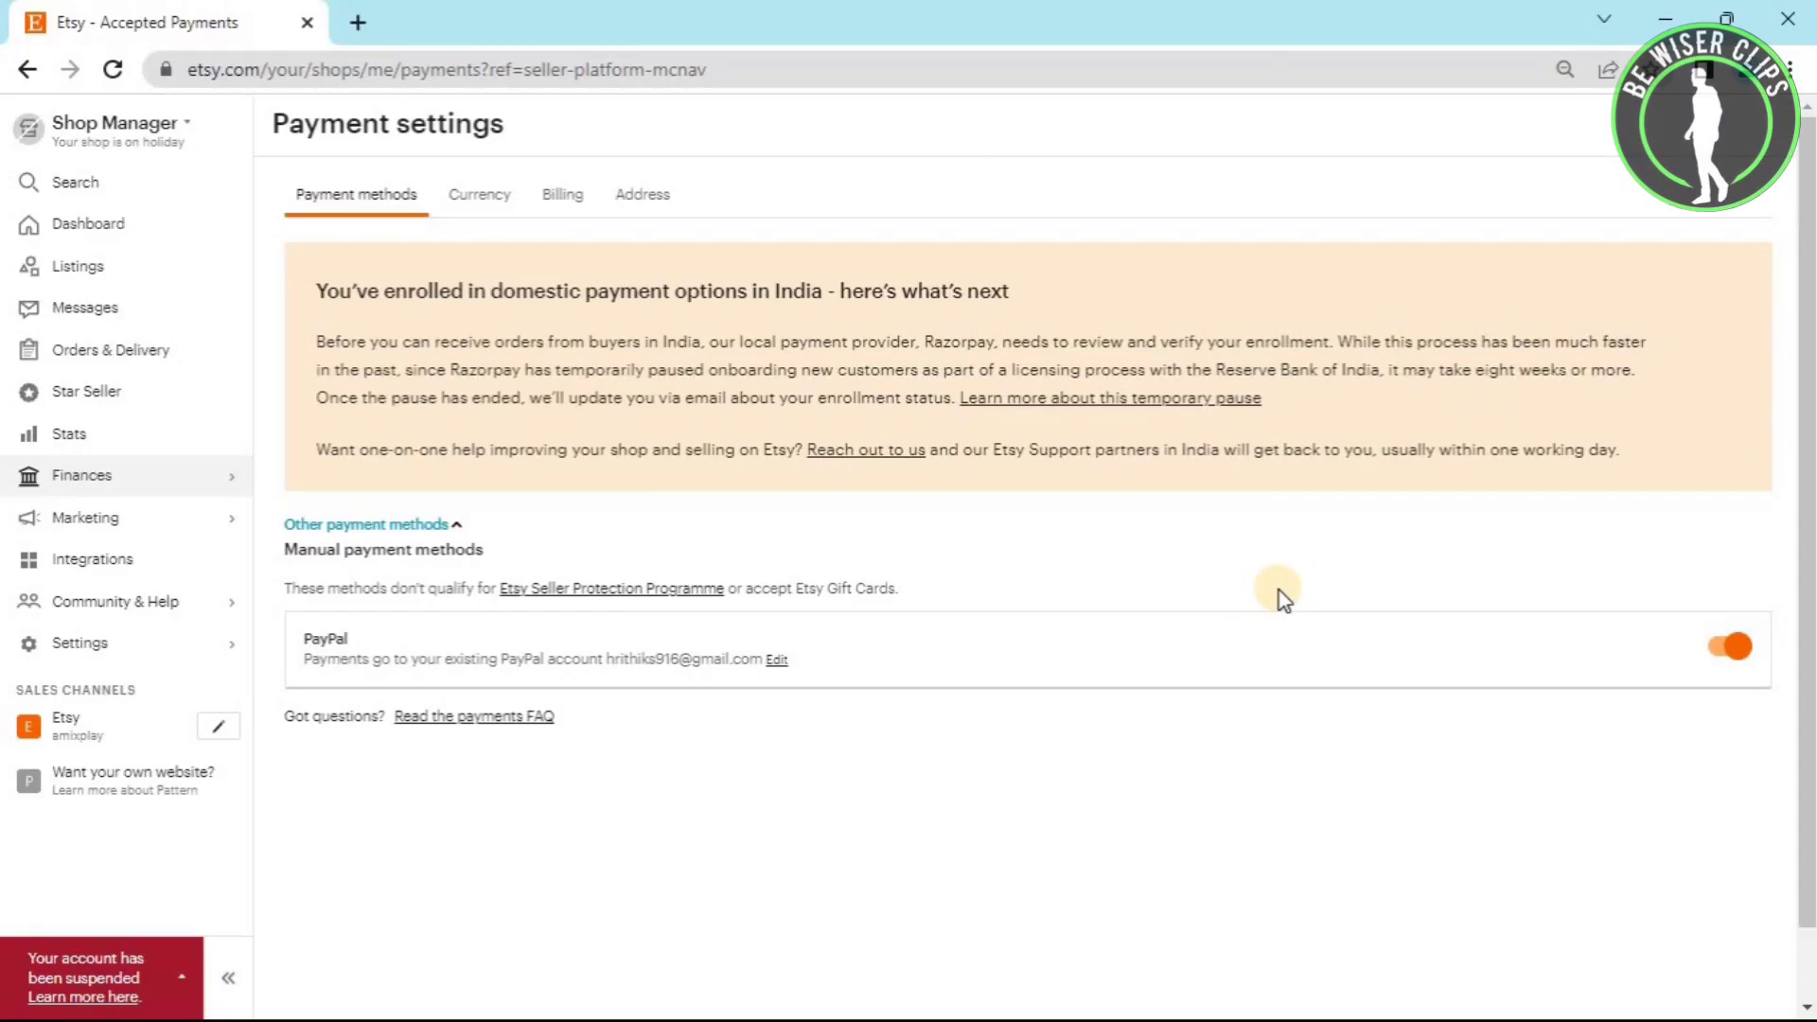
mouse_move(1260, 583)
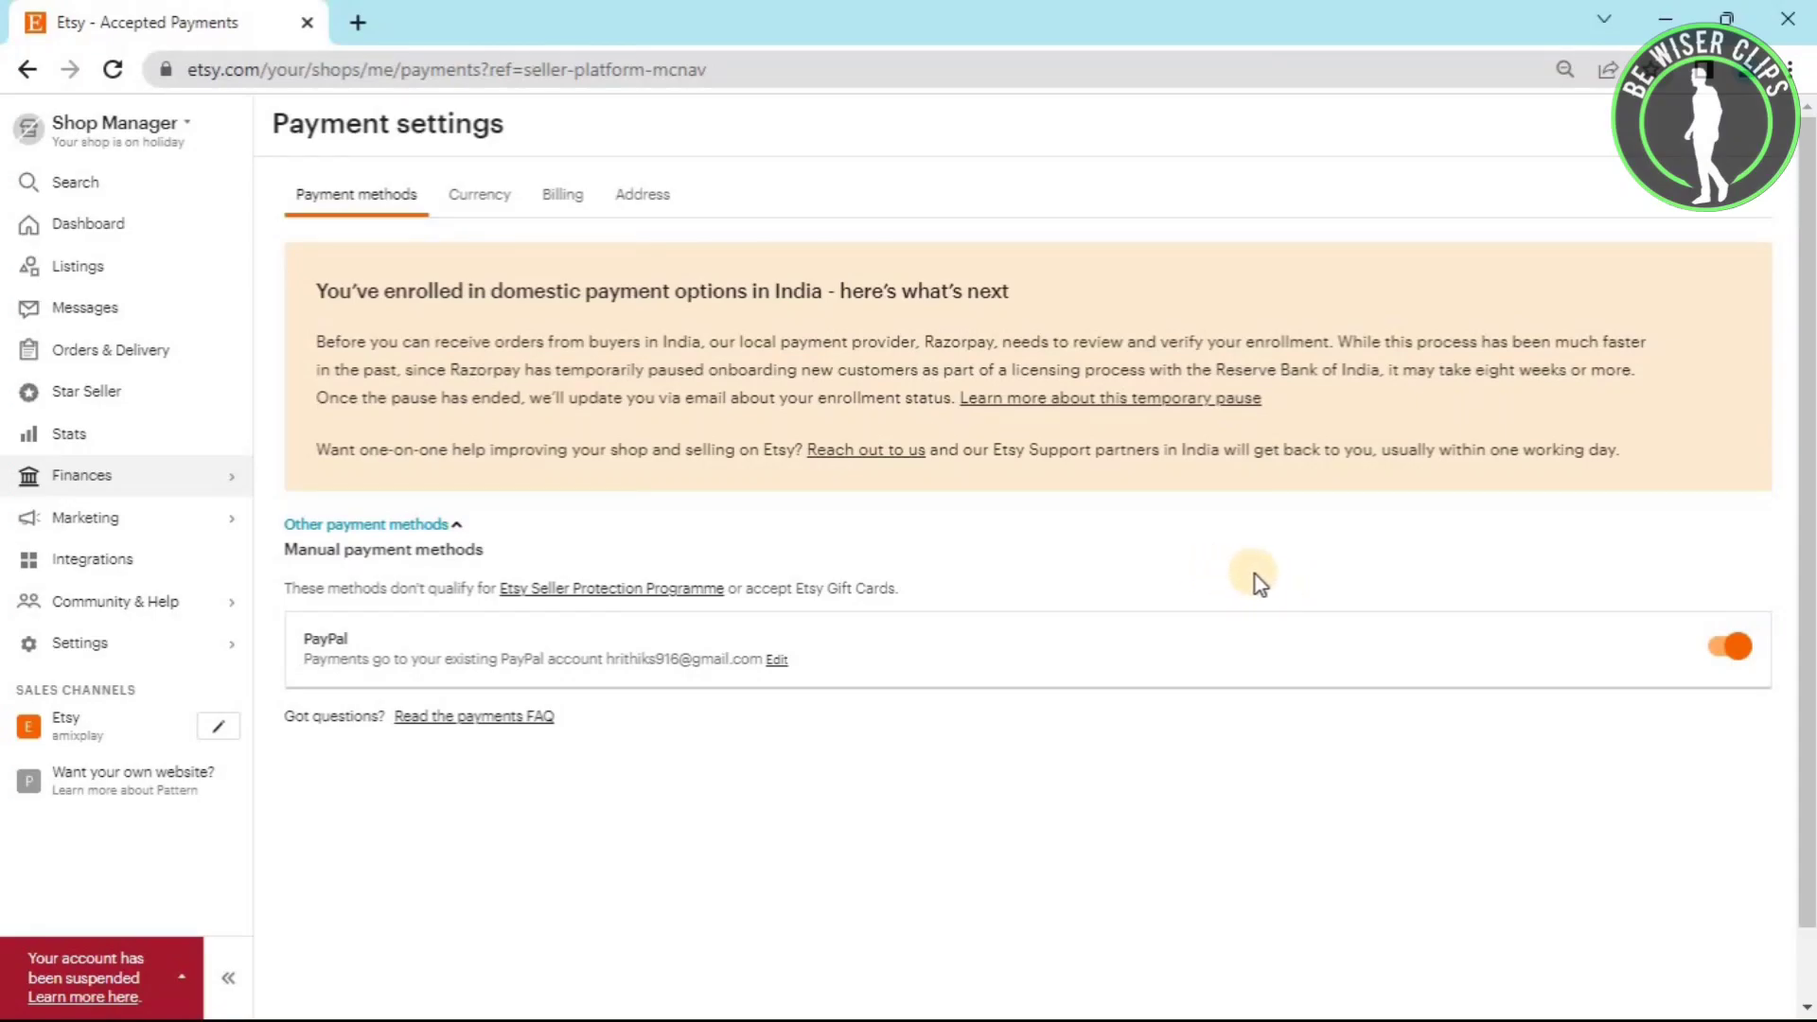
mouse_move(1275, 583)
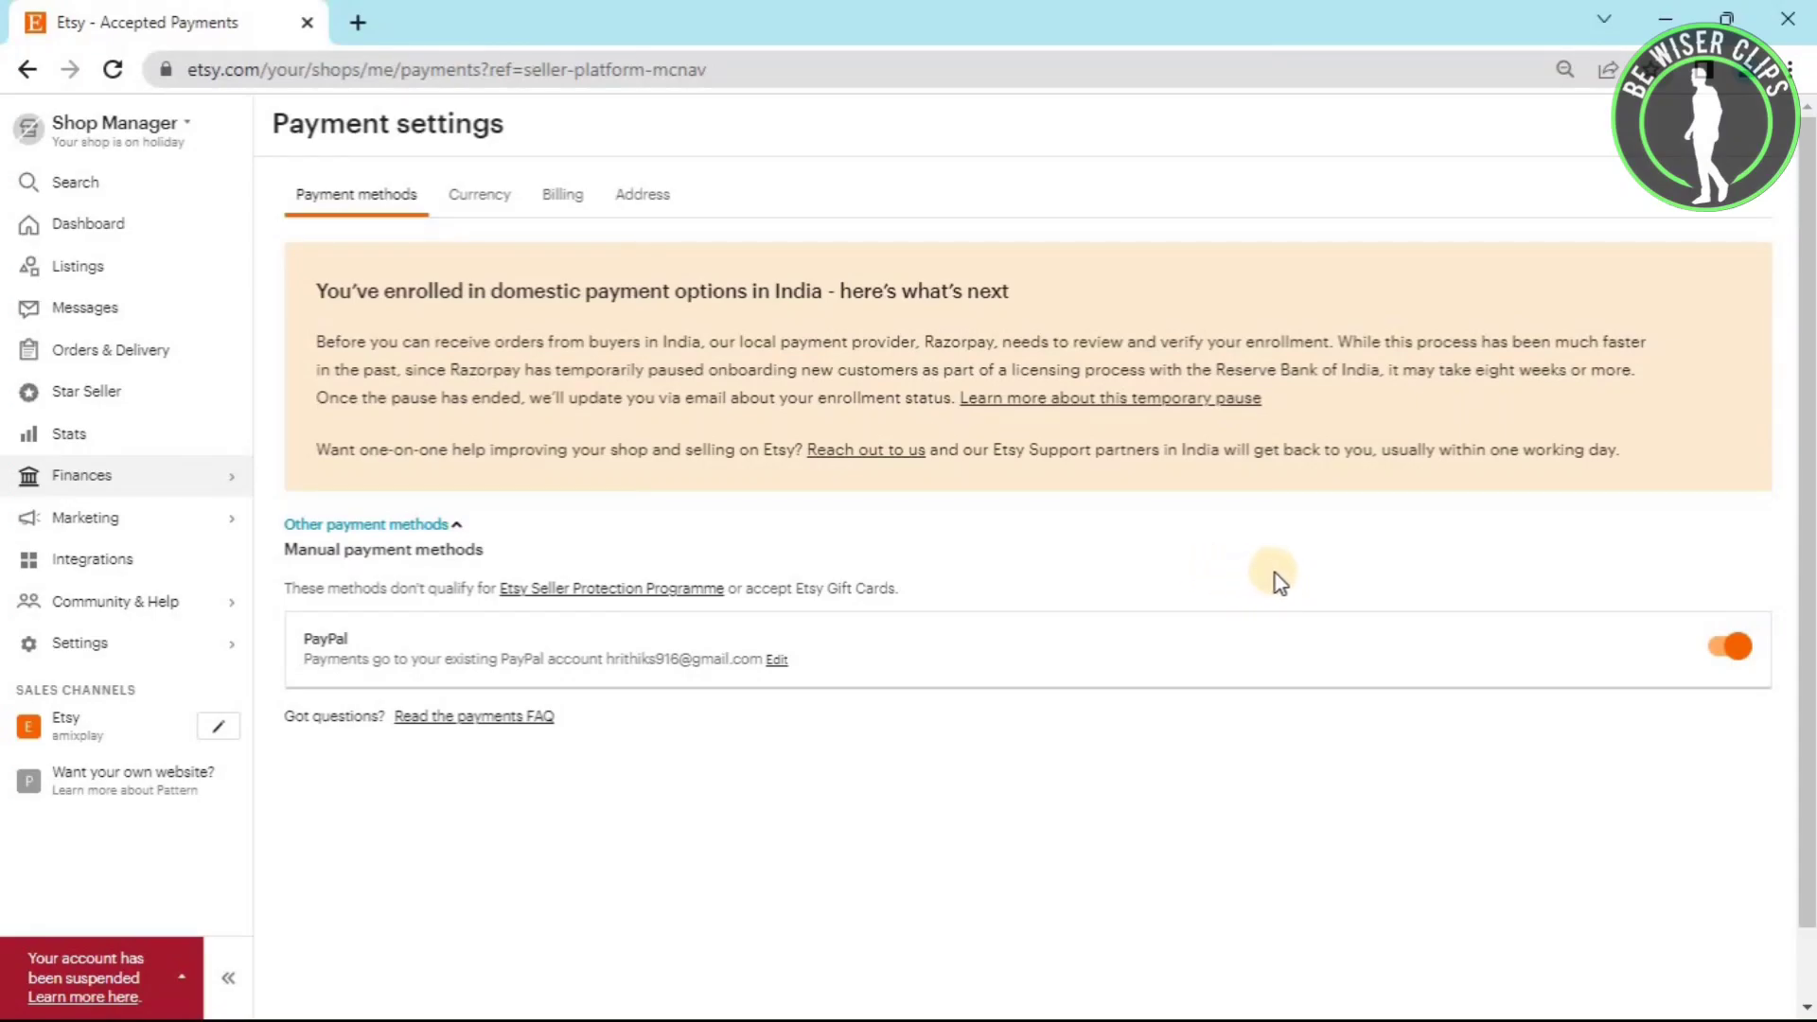
mouse_move(1397, 574)
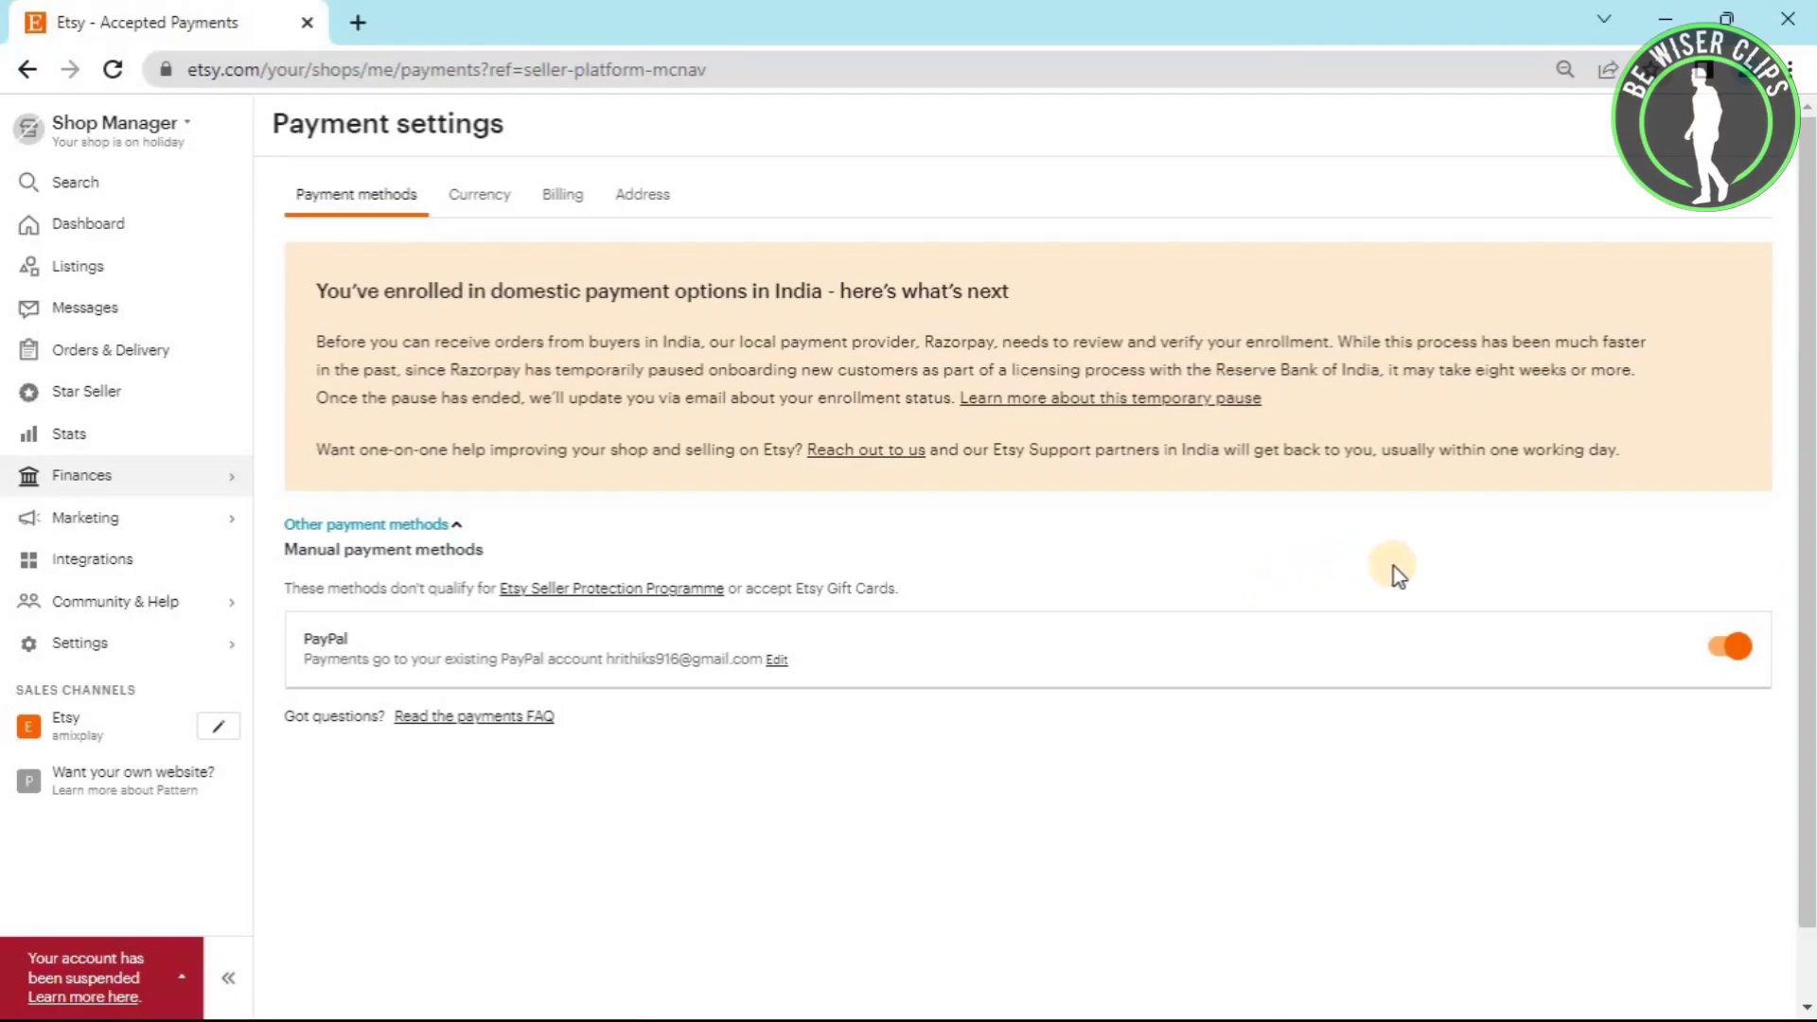
mouse_move(1389, 526)
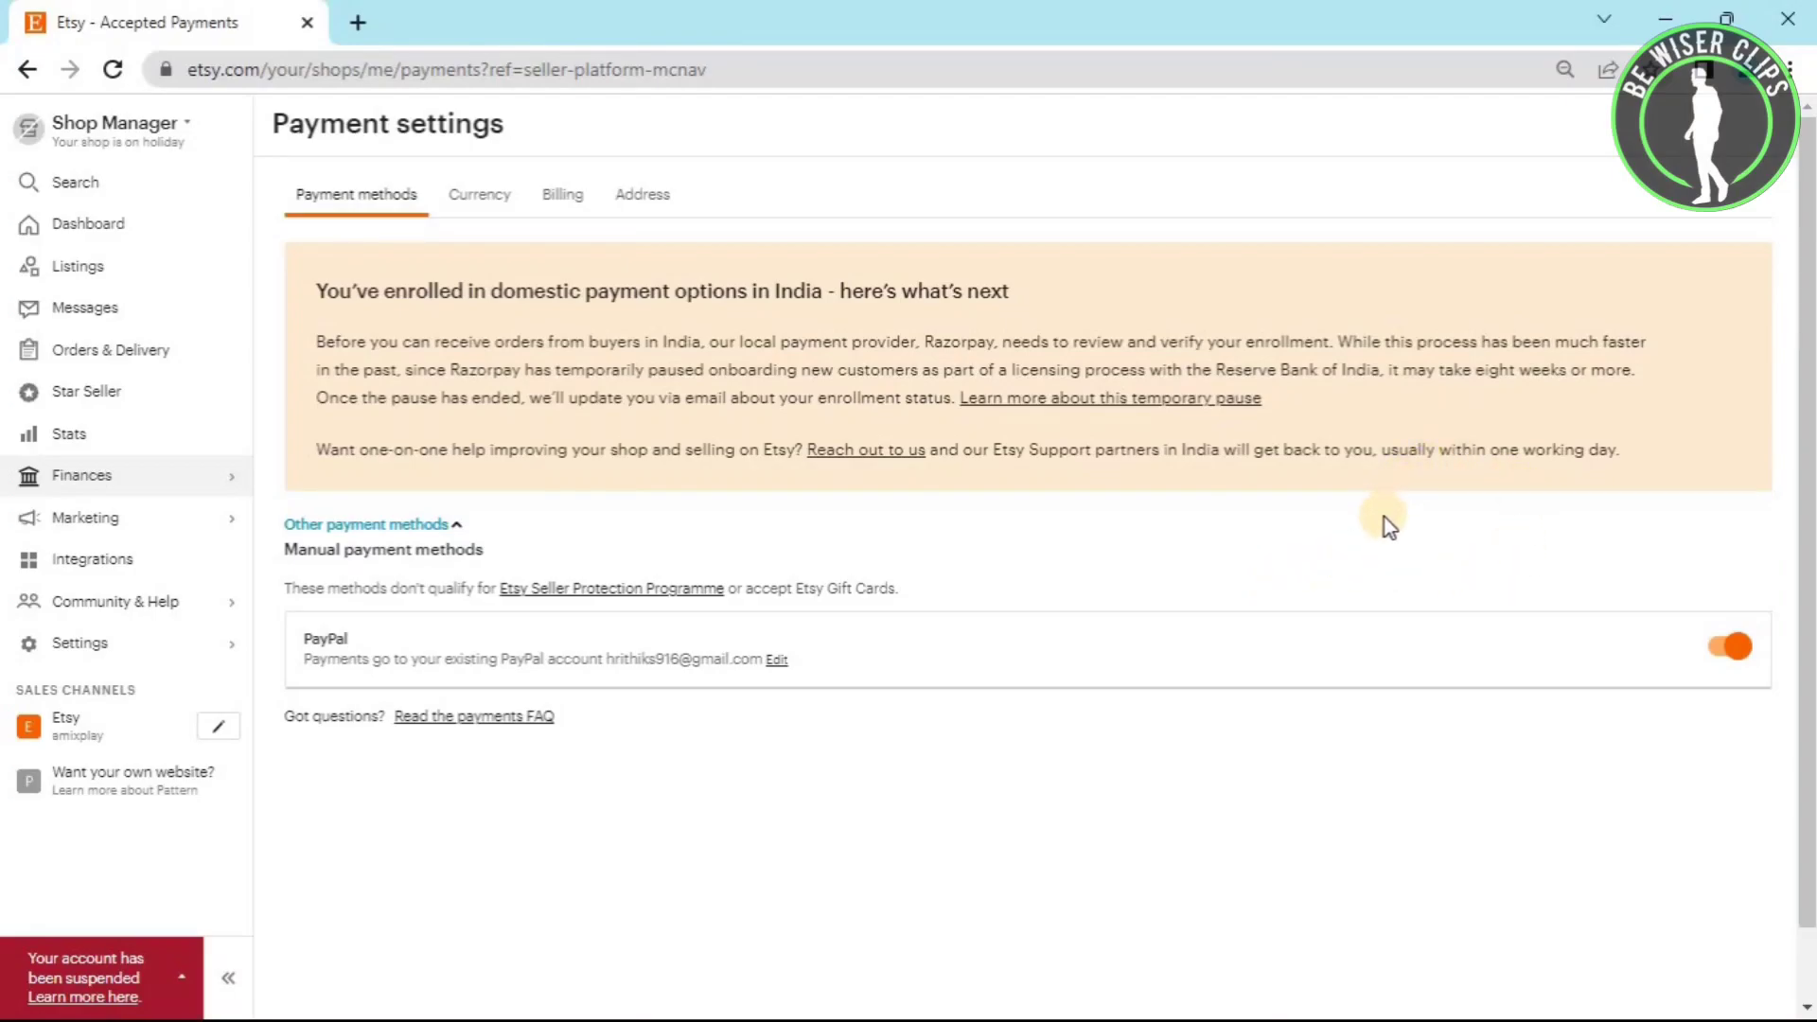
mouse_move(1369, 552)
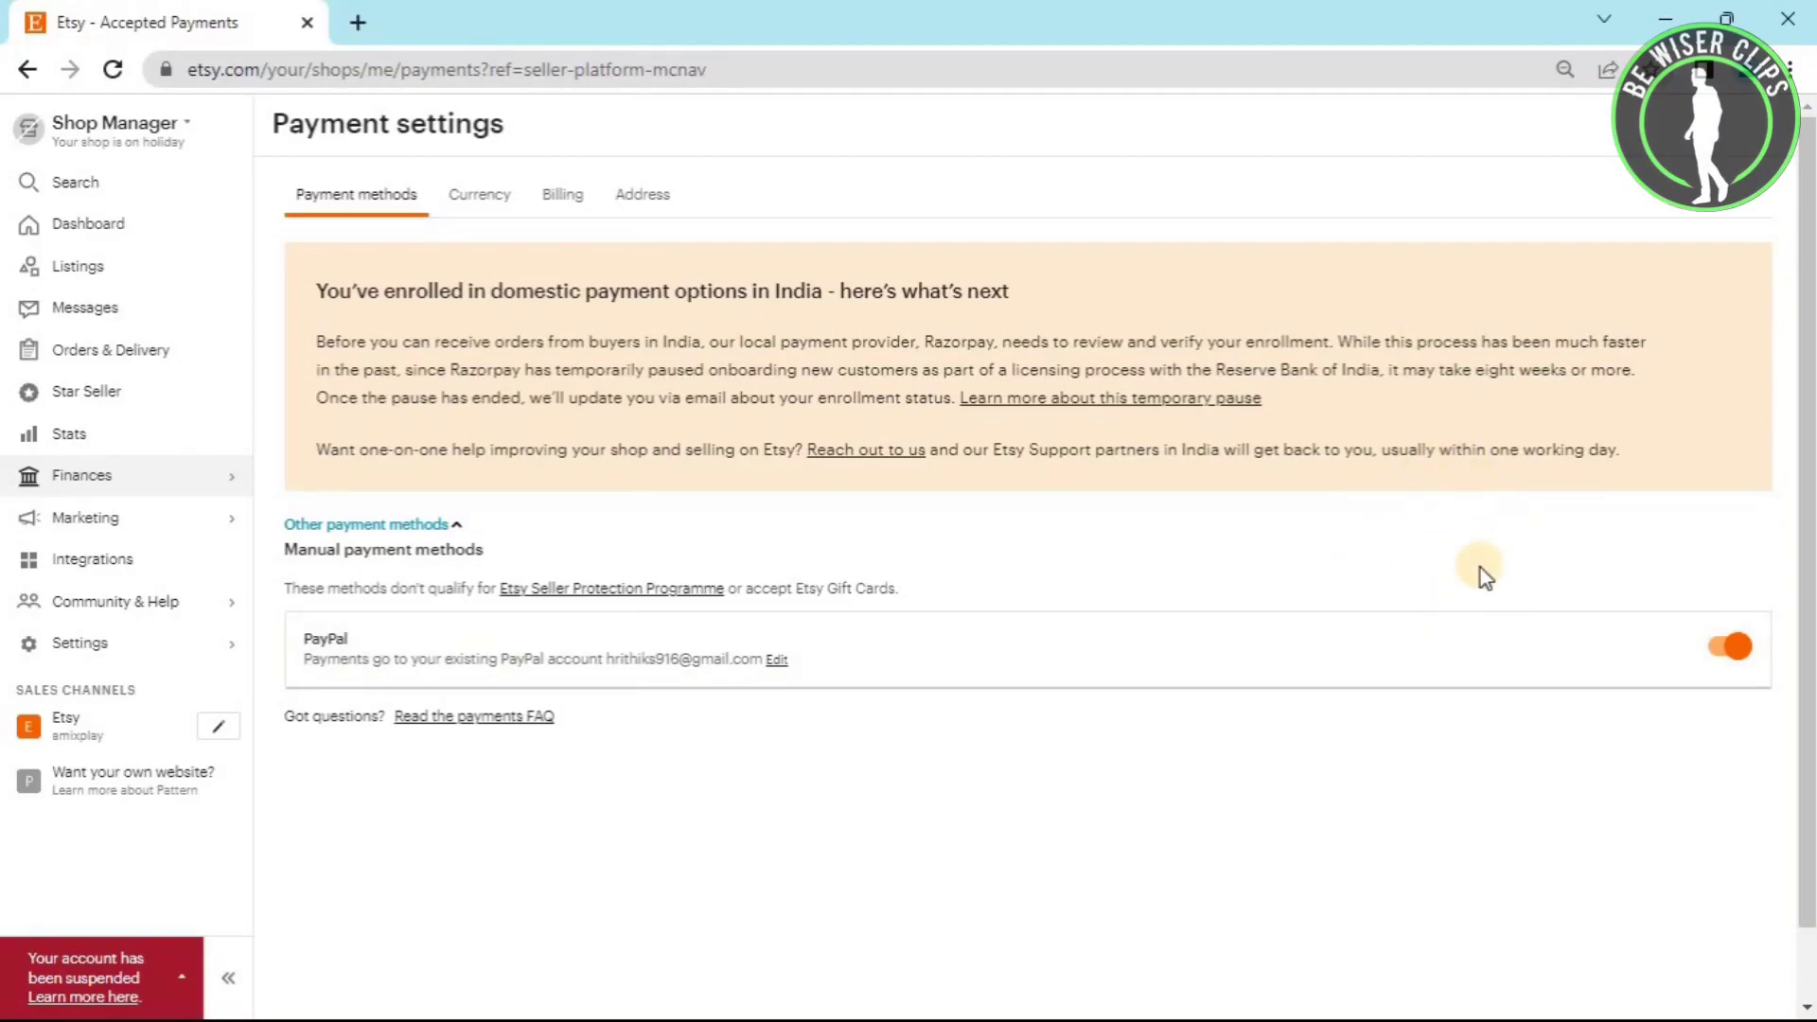
mouse_move(1292, 557)
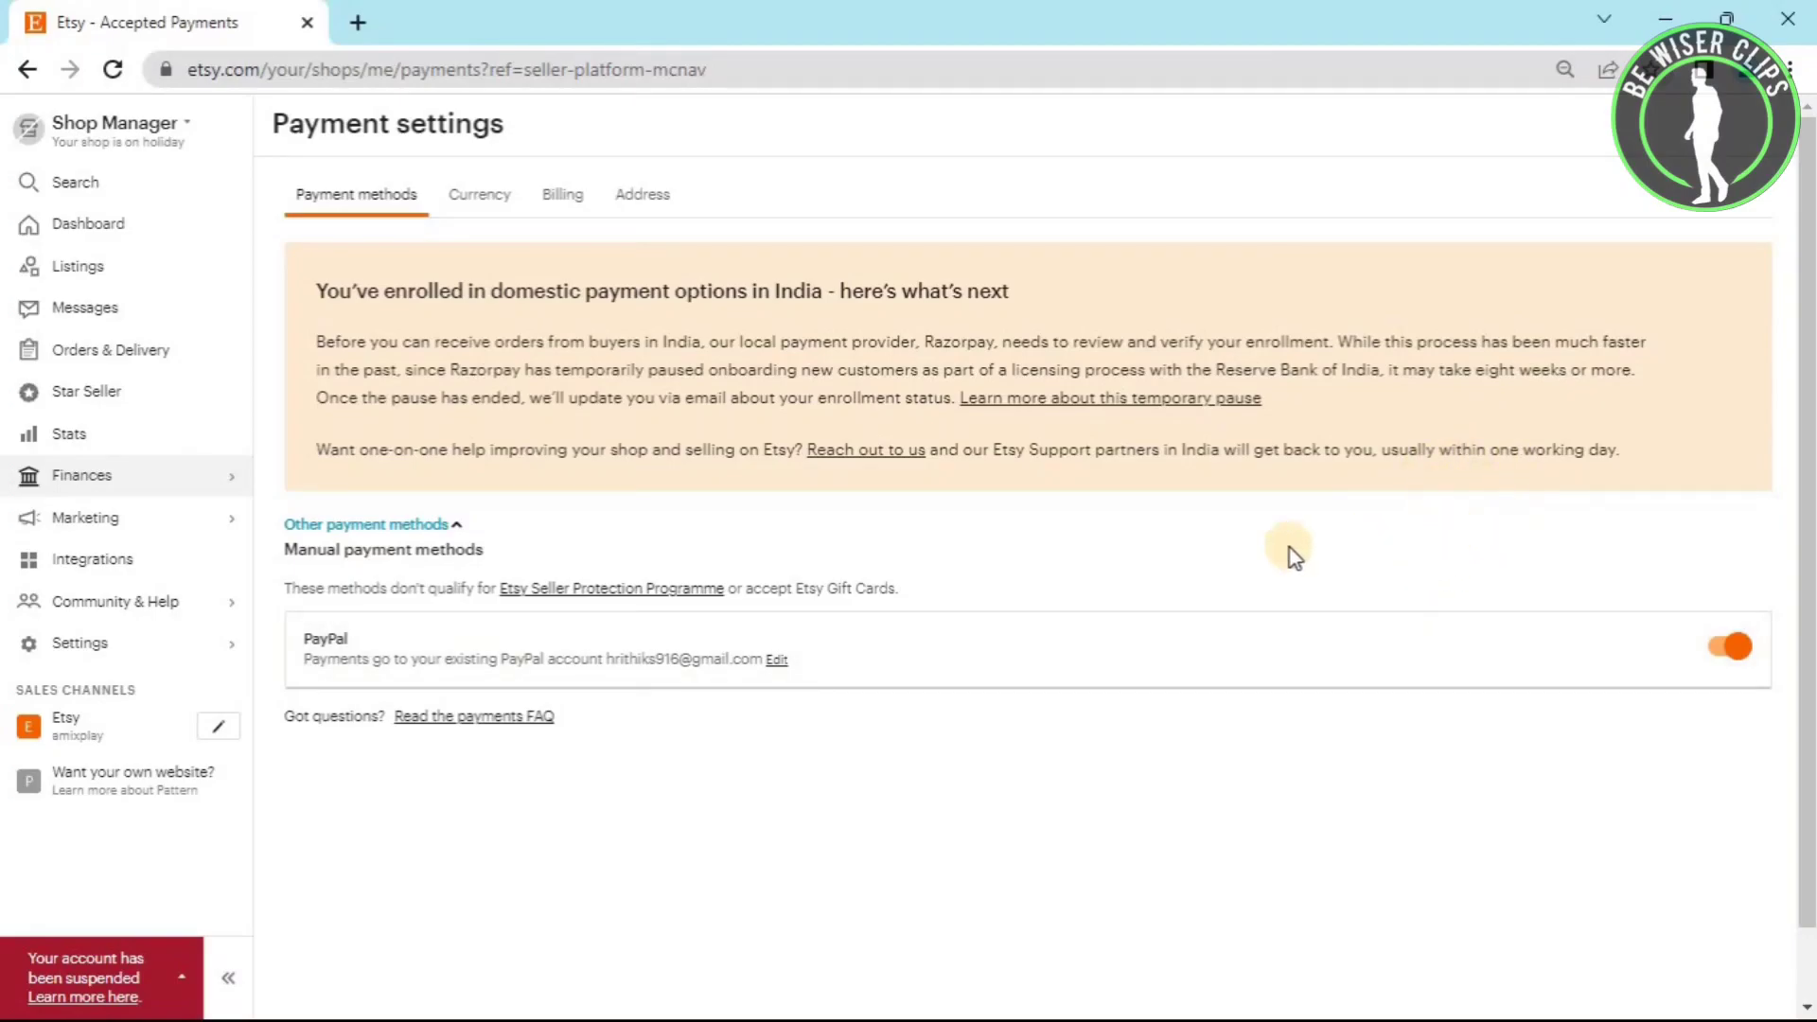
mouse_move(965, 537)
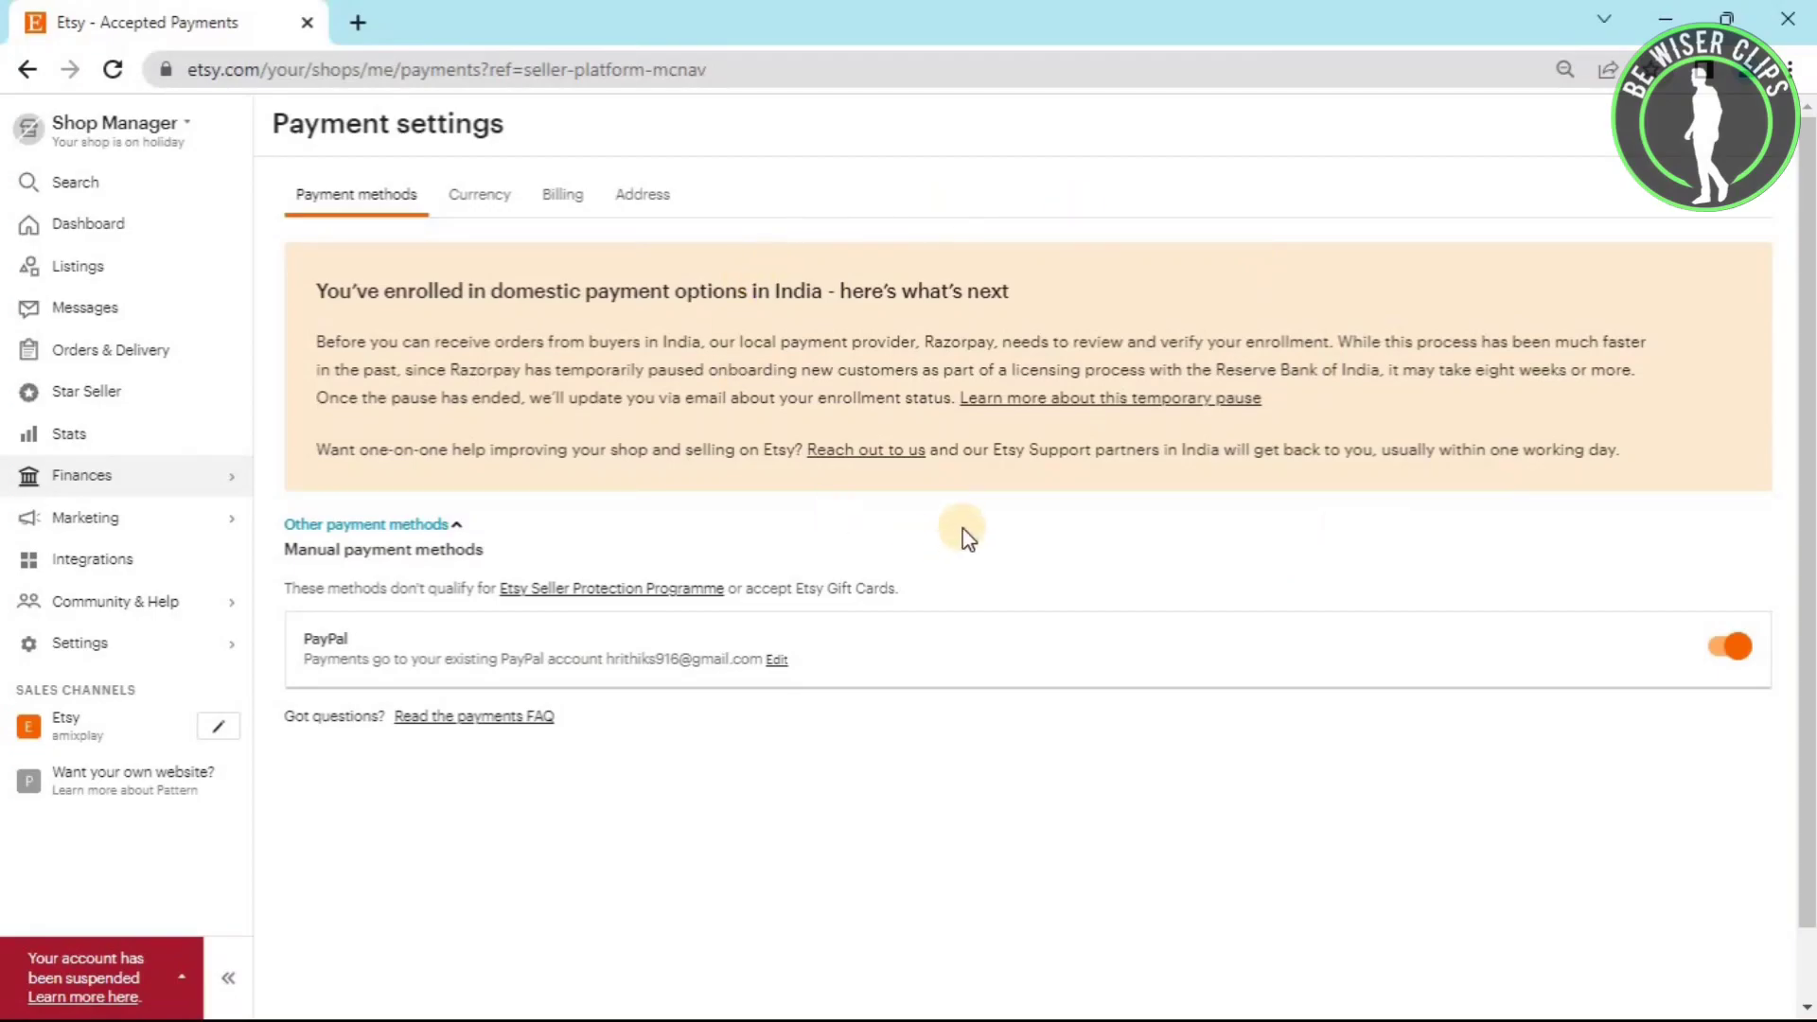
mouse_move(967, 522)
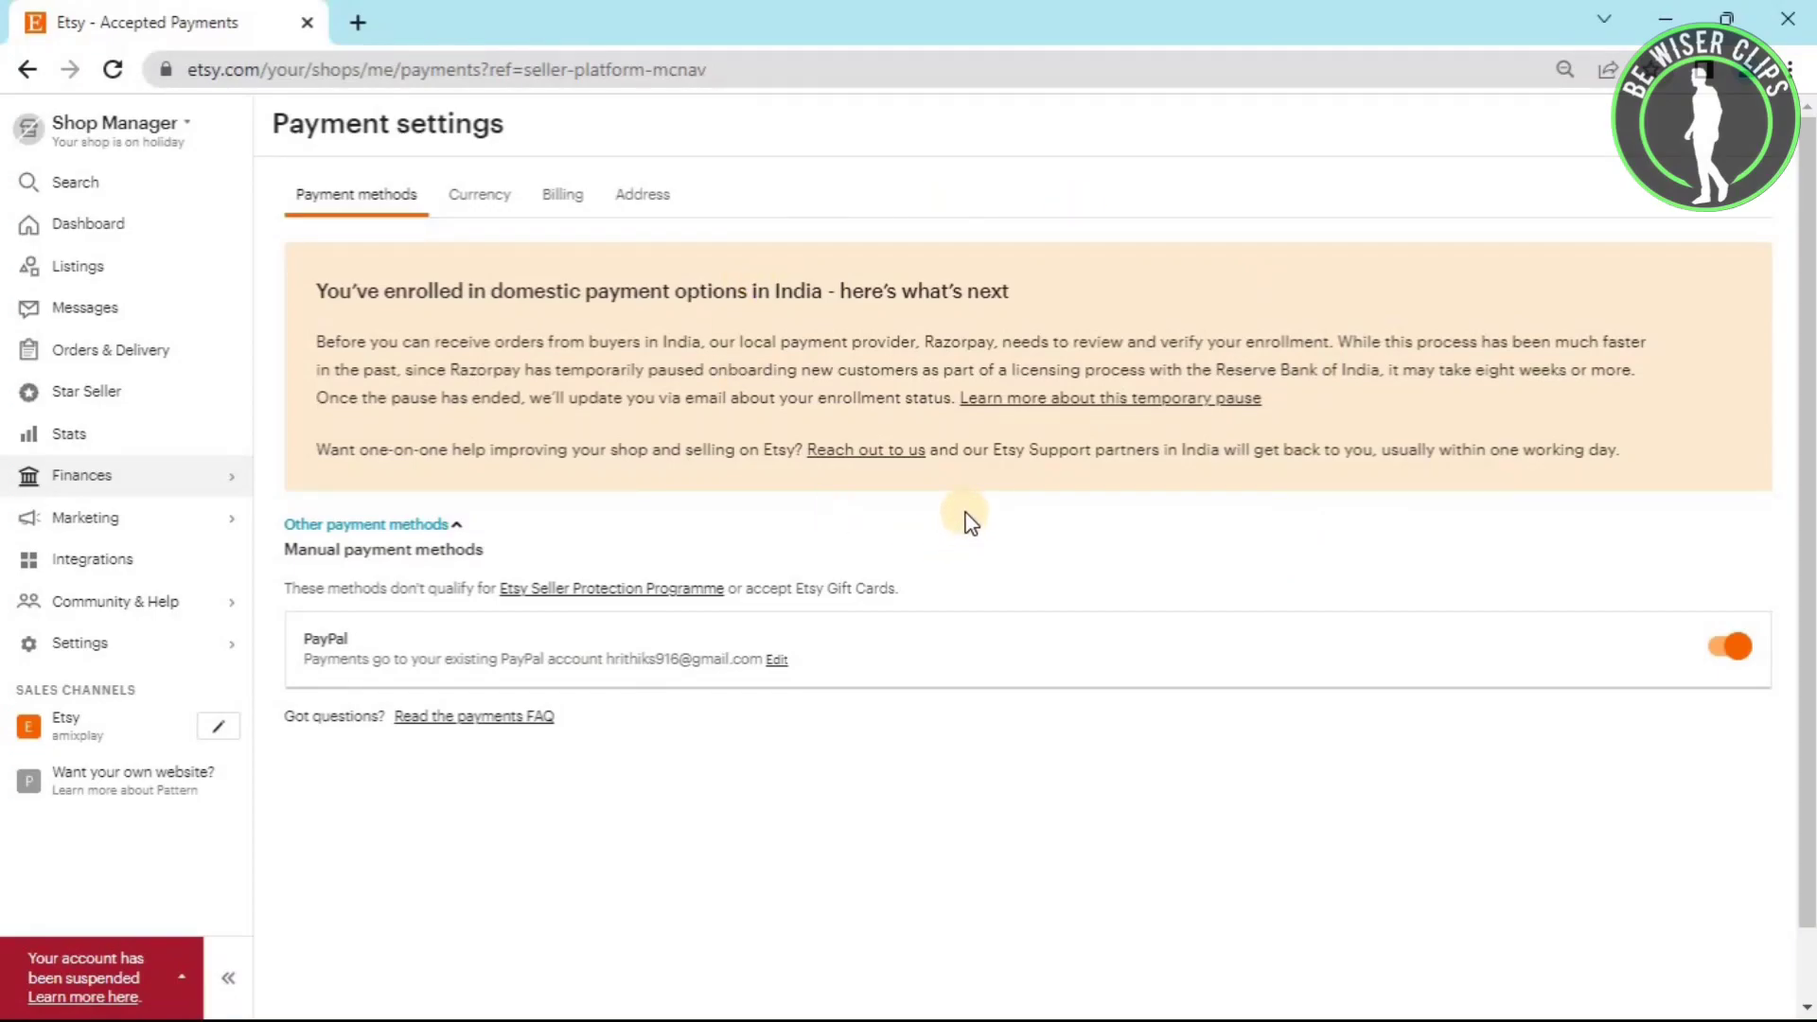